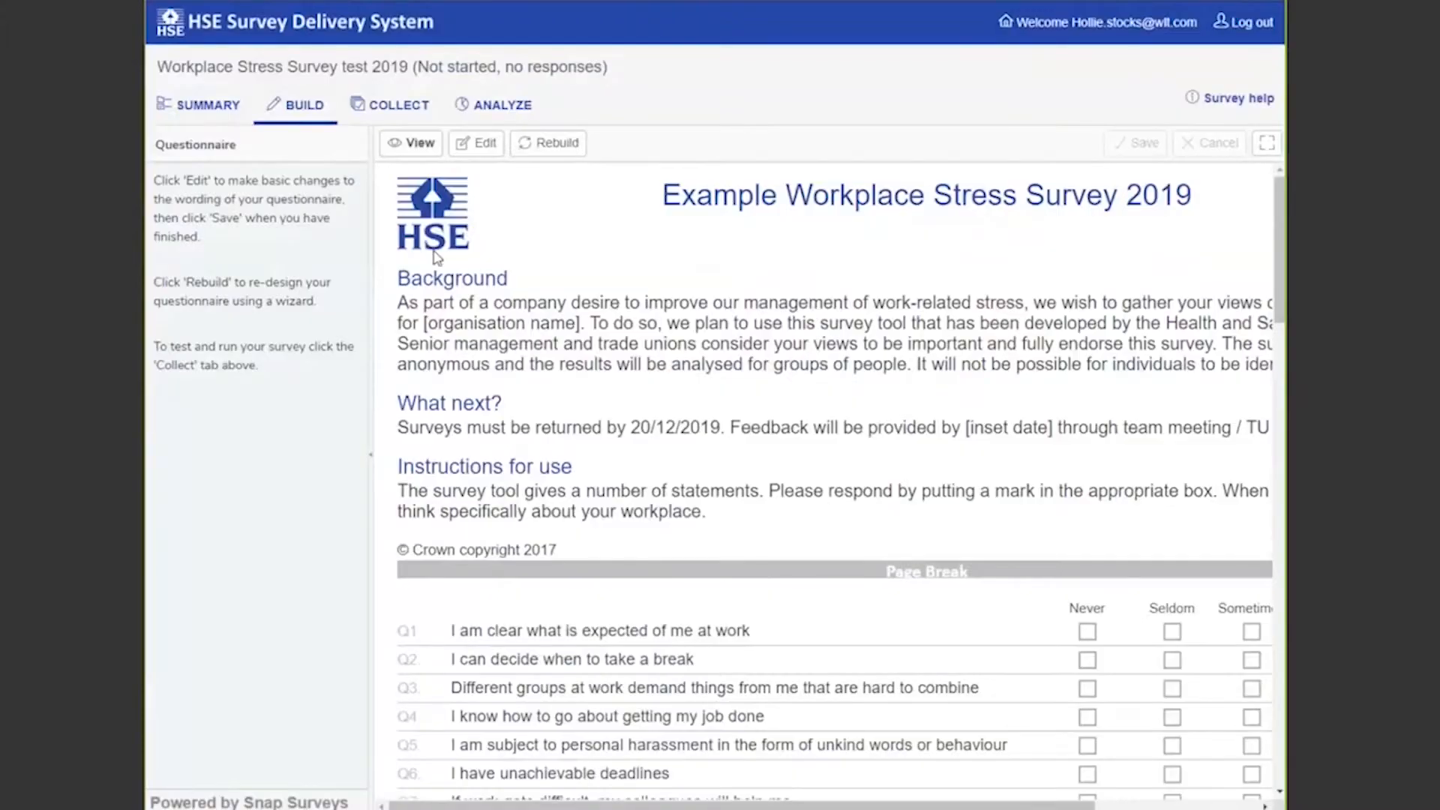
# Make the questionnaire editable, showing its title, background text, return date and personal-details options in braces.
pyautogui.hscroll(3)
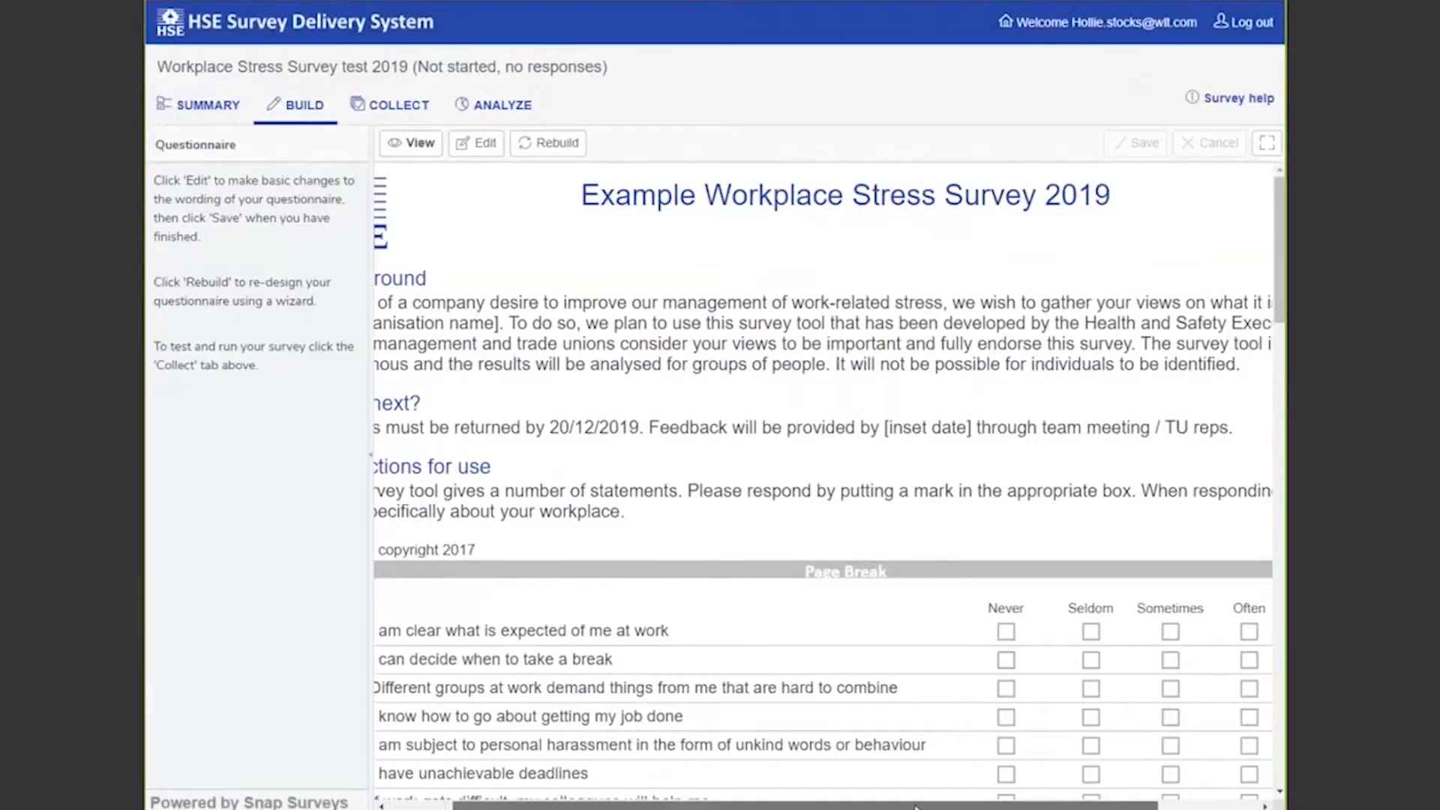
pyautogui.scroll(-3)
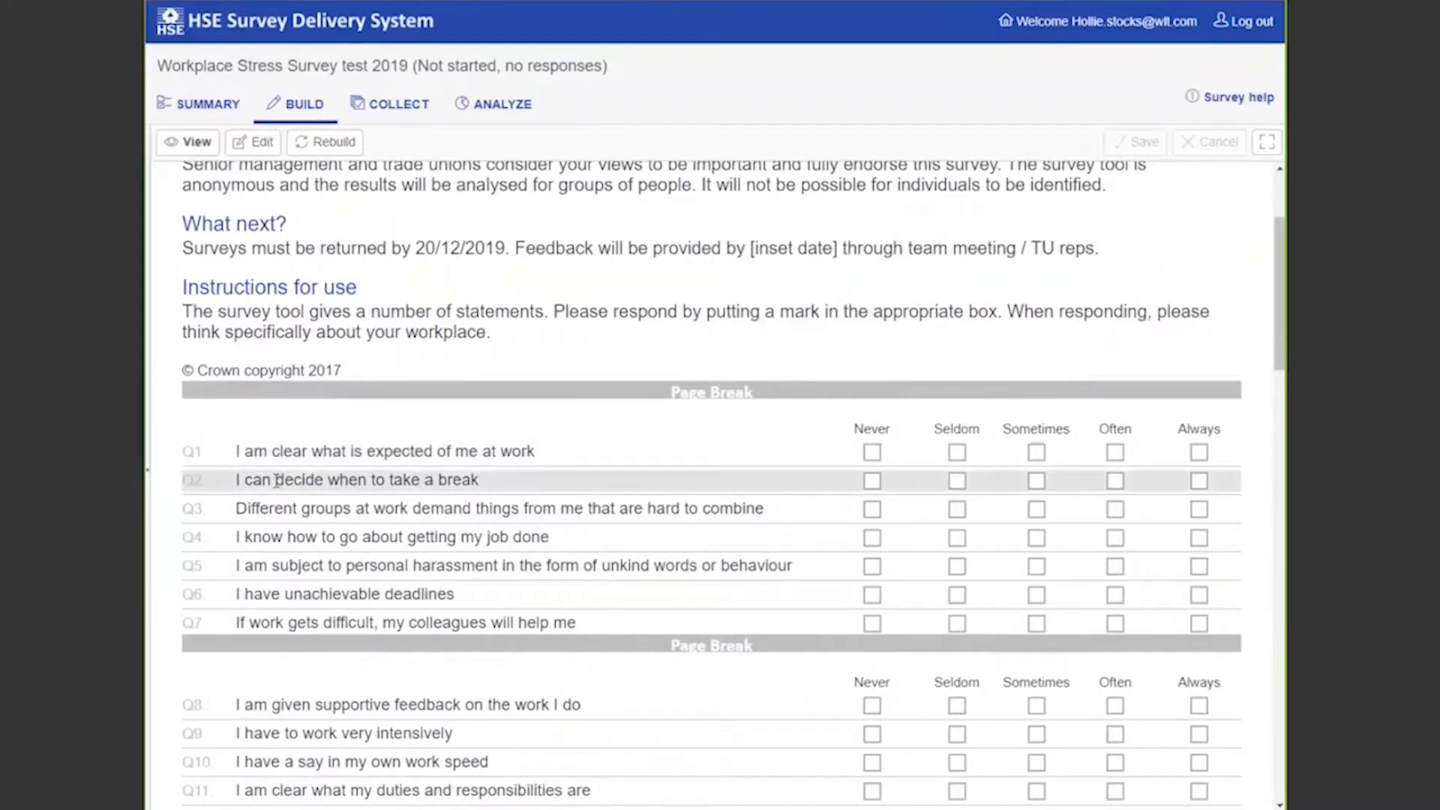
pyautogui.scroll(-3)
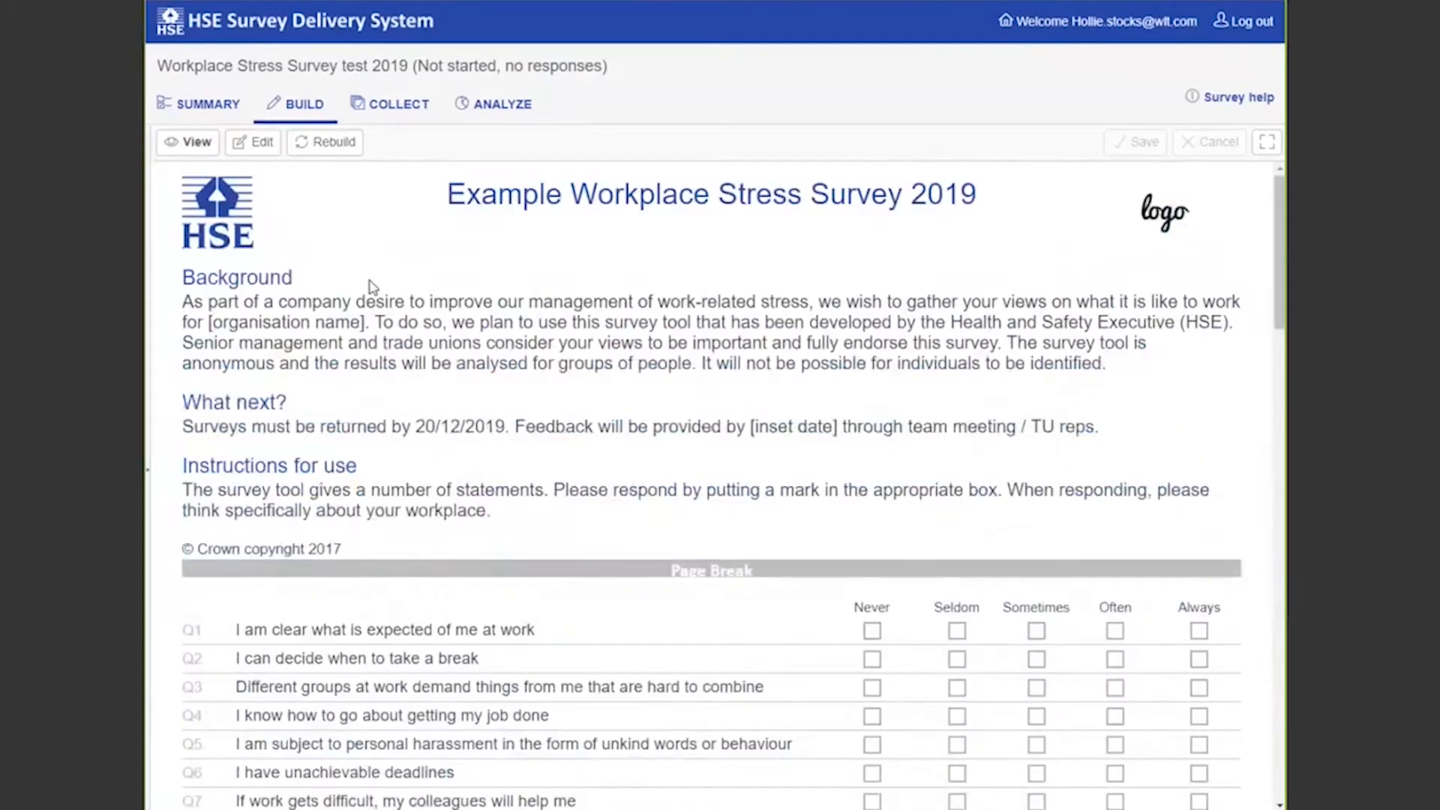
pyautogui.scroll(-3)
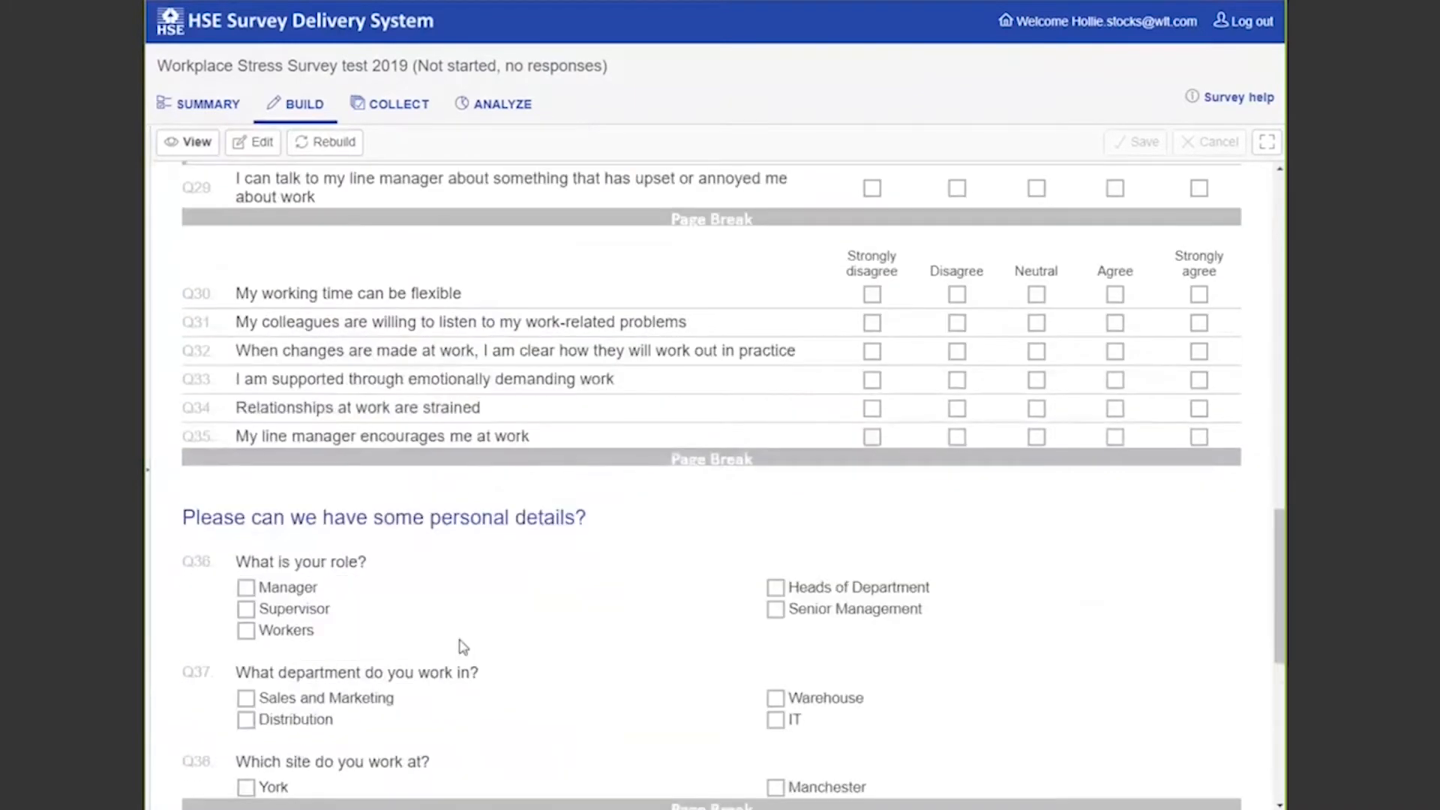
pyautogui.scroll(-3)
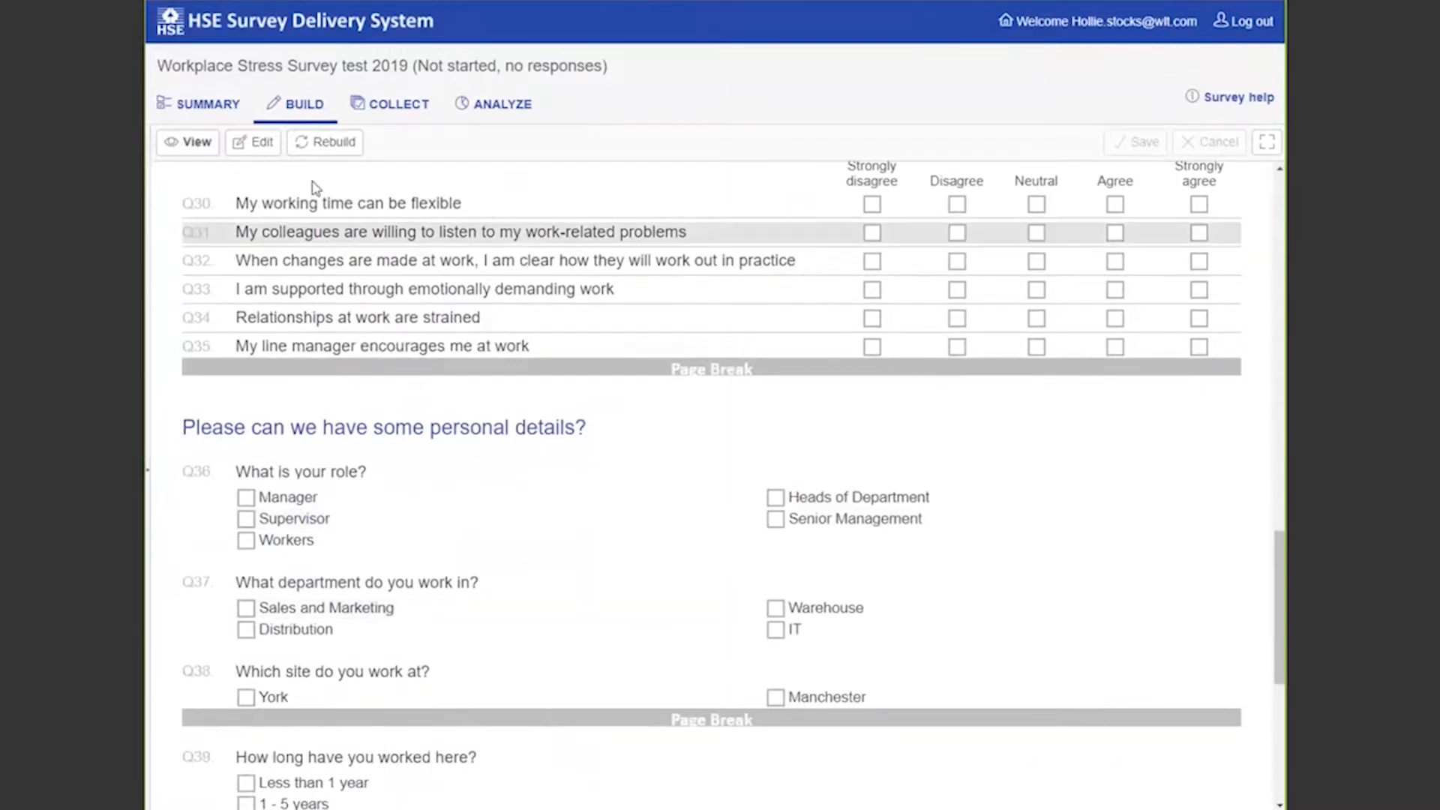
pyautogui.click(253, 142)
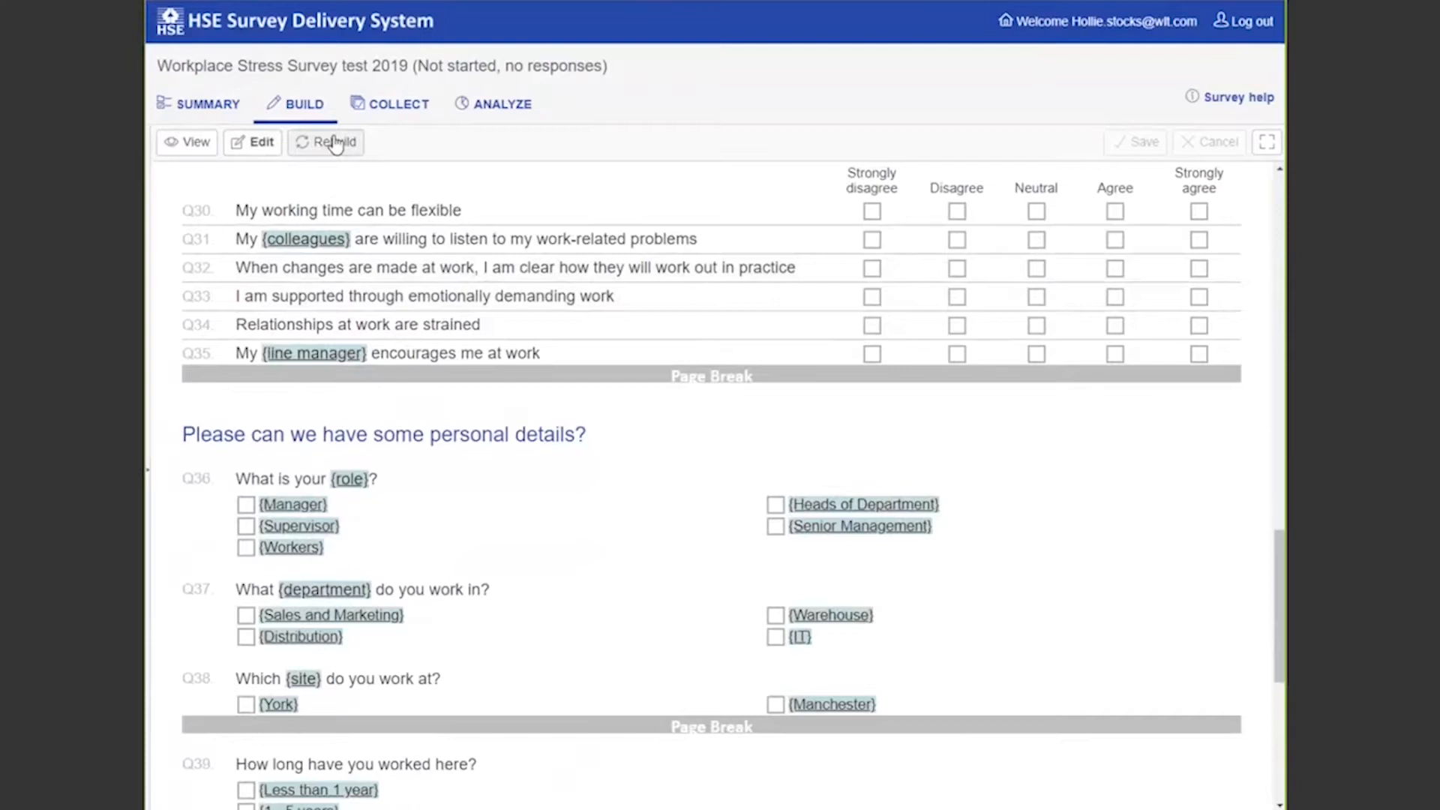
pyautogui.moveTo(535, 446)
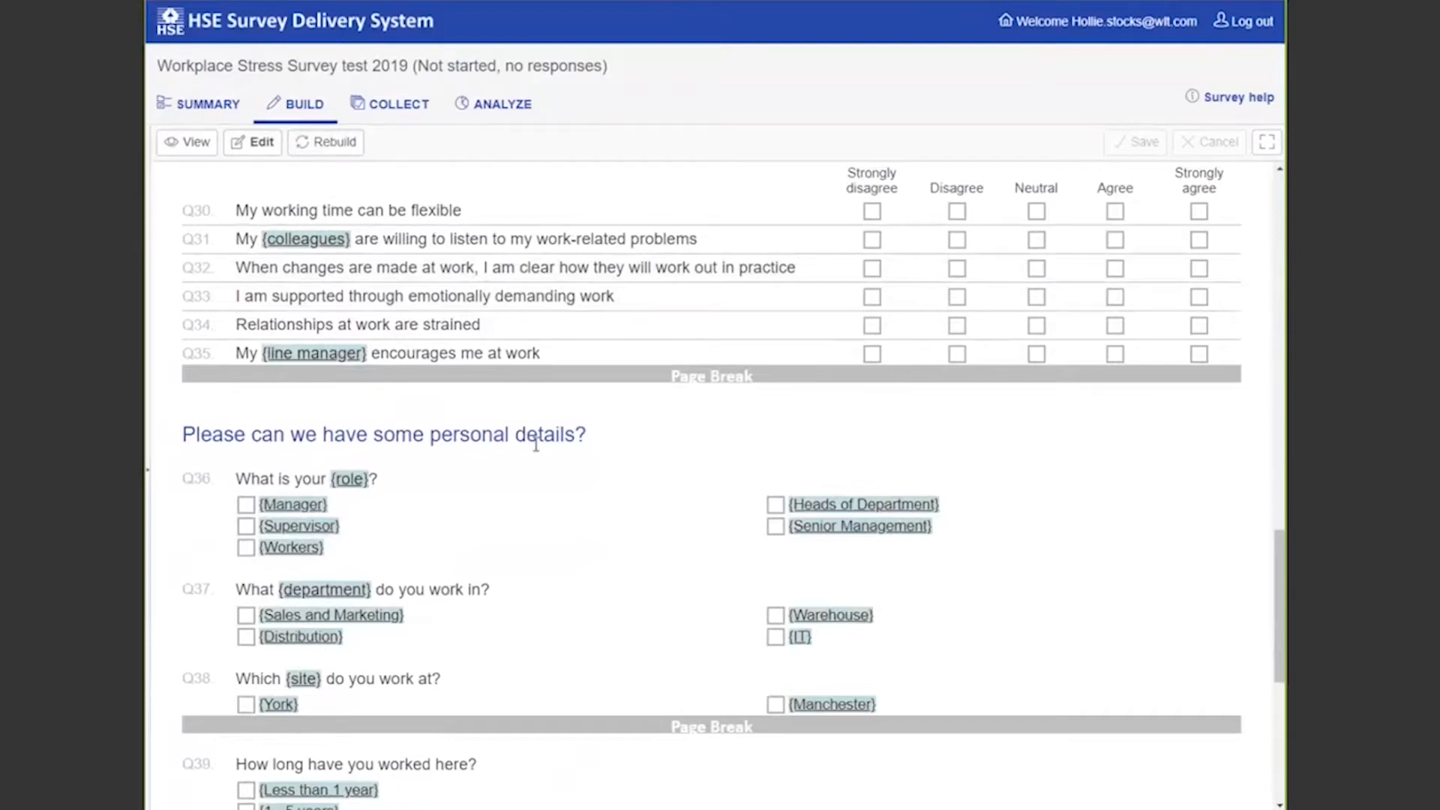
pyautogui.scroll(-3)
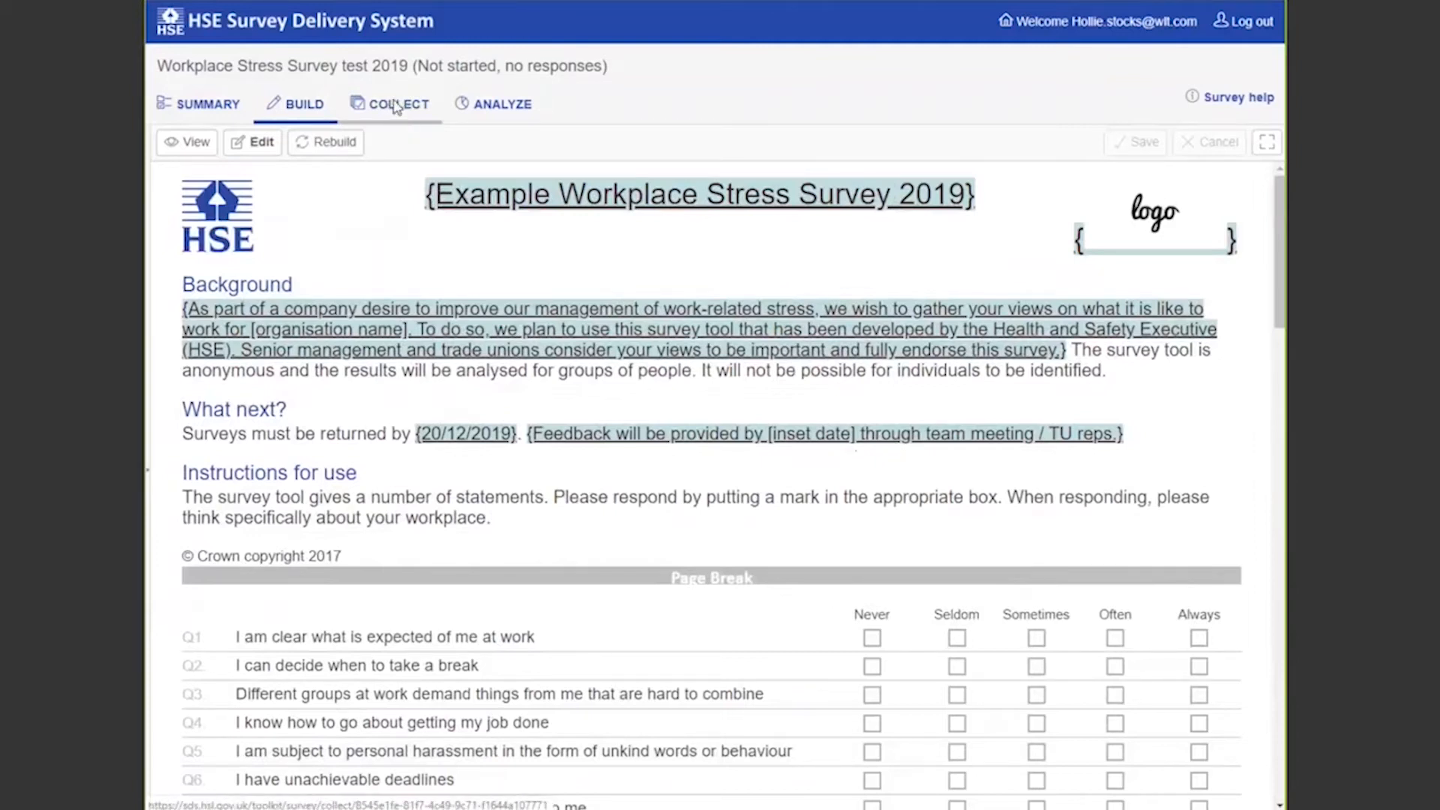
# Show the collection overview with Not Started status, the paper PDF, interview URL and QR code.
pyautogui.click(397, 103)
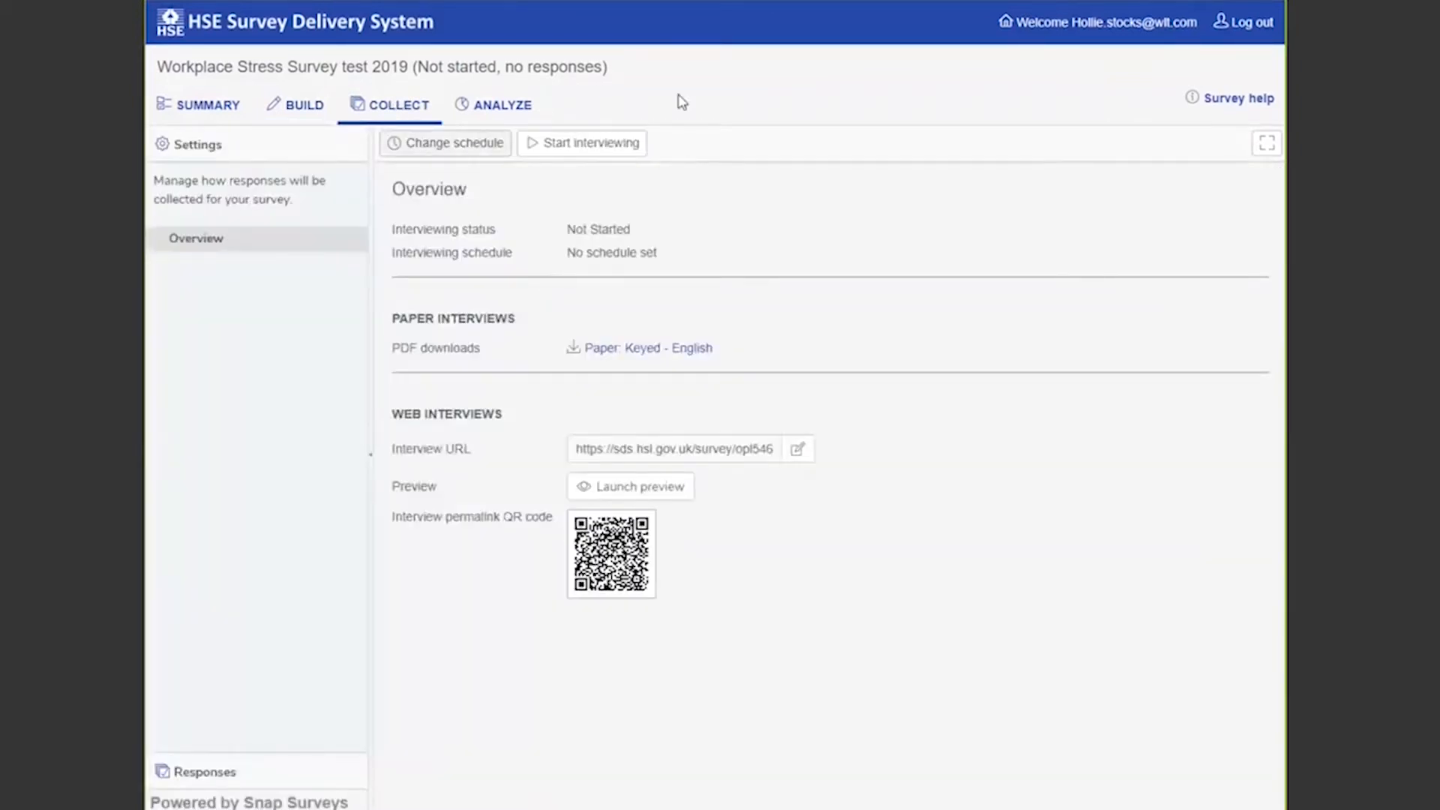
pyautogui.moveTo(460, 429)
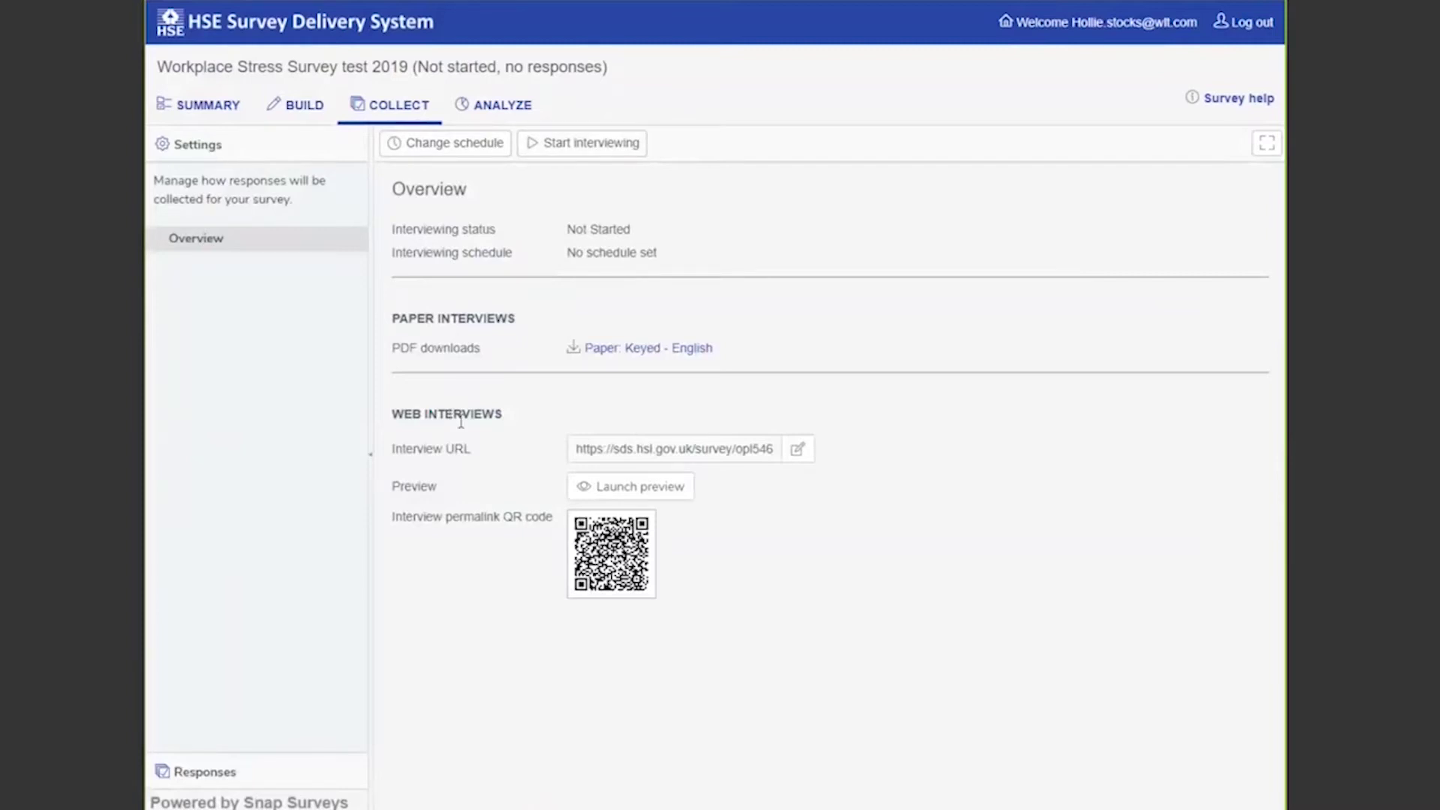
pyautogui.moveTo(605, 335)
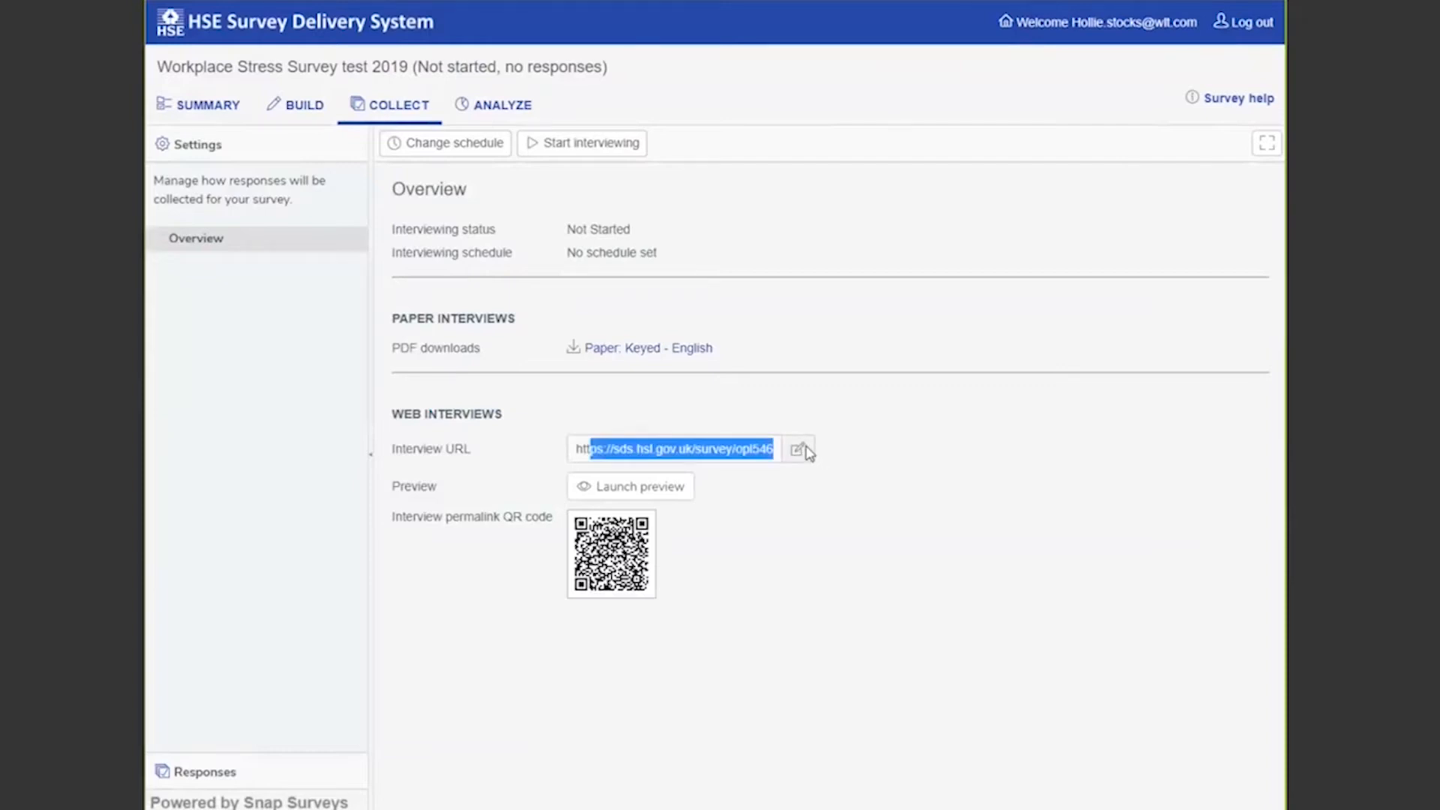
# Change the web interview URL ending to stress2019demo, save it, and select the full URL.
pyautogui.click(797, 448)
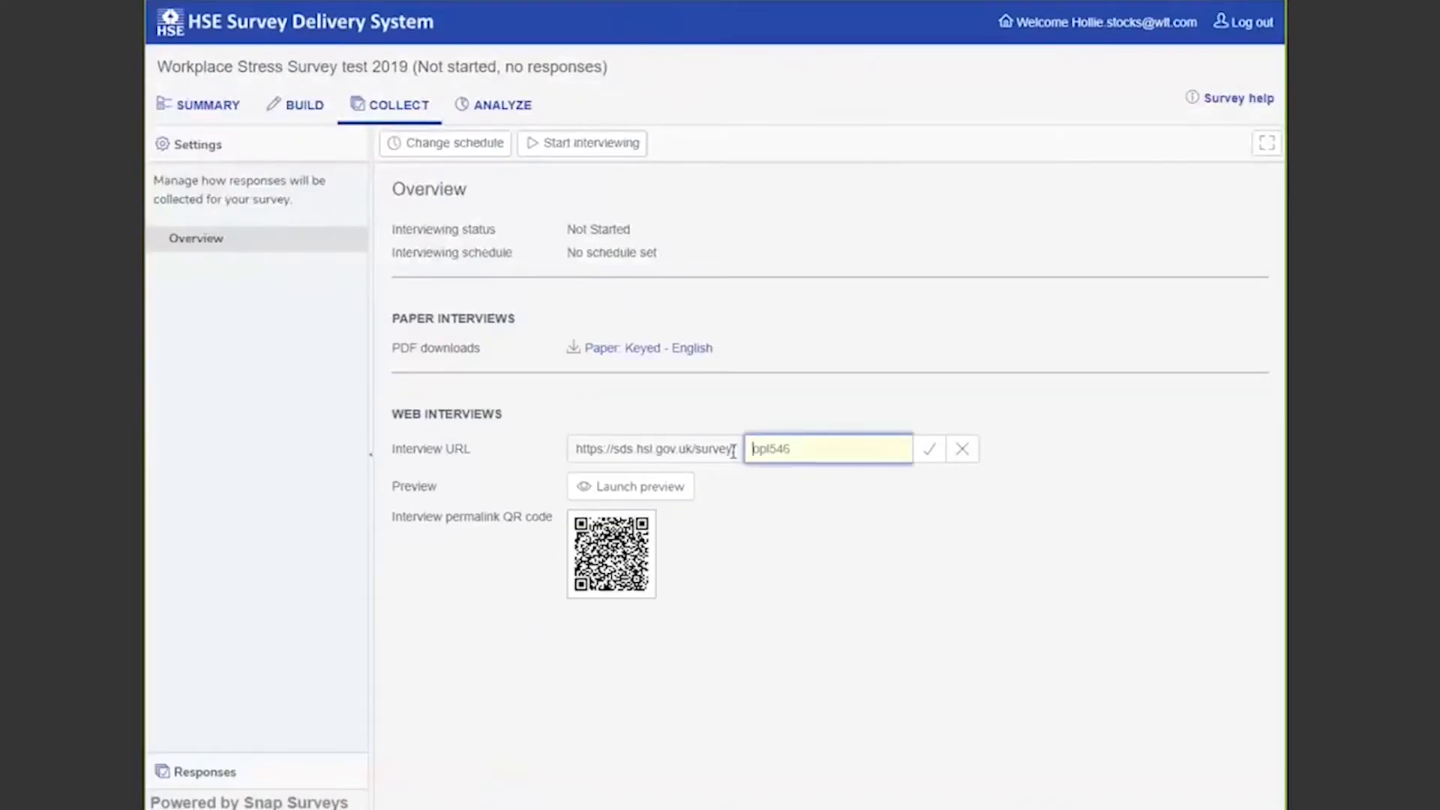
pyautogui.write('stress2019de')
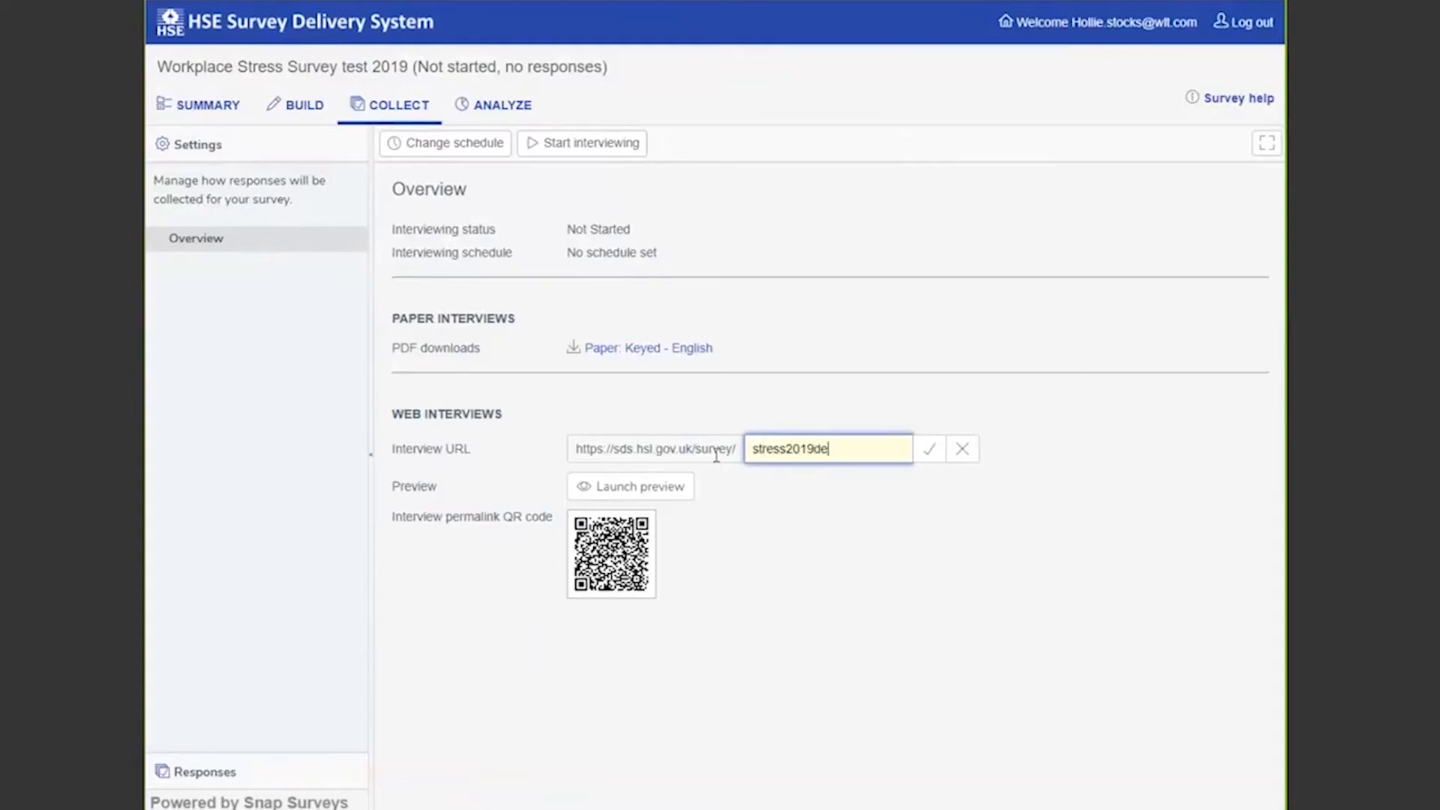
pyautogui.write('moe')
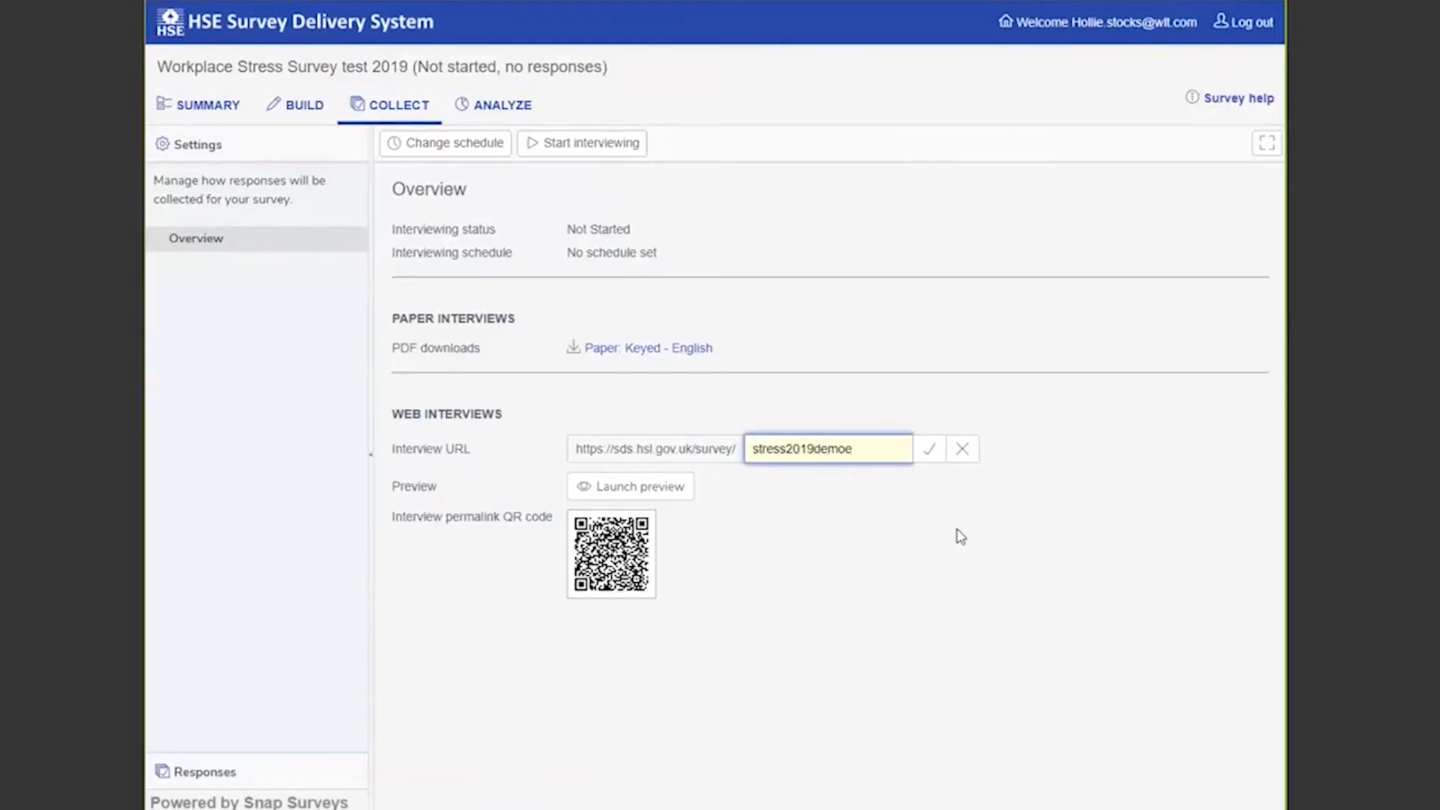
pyautogui.click(929, 448)
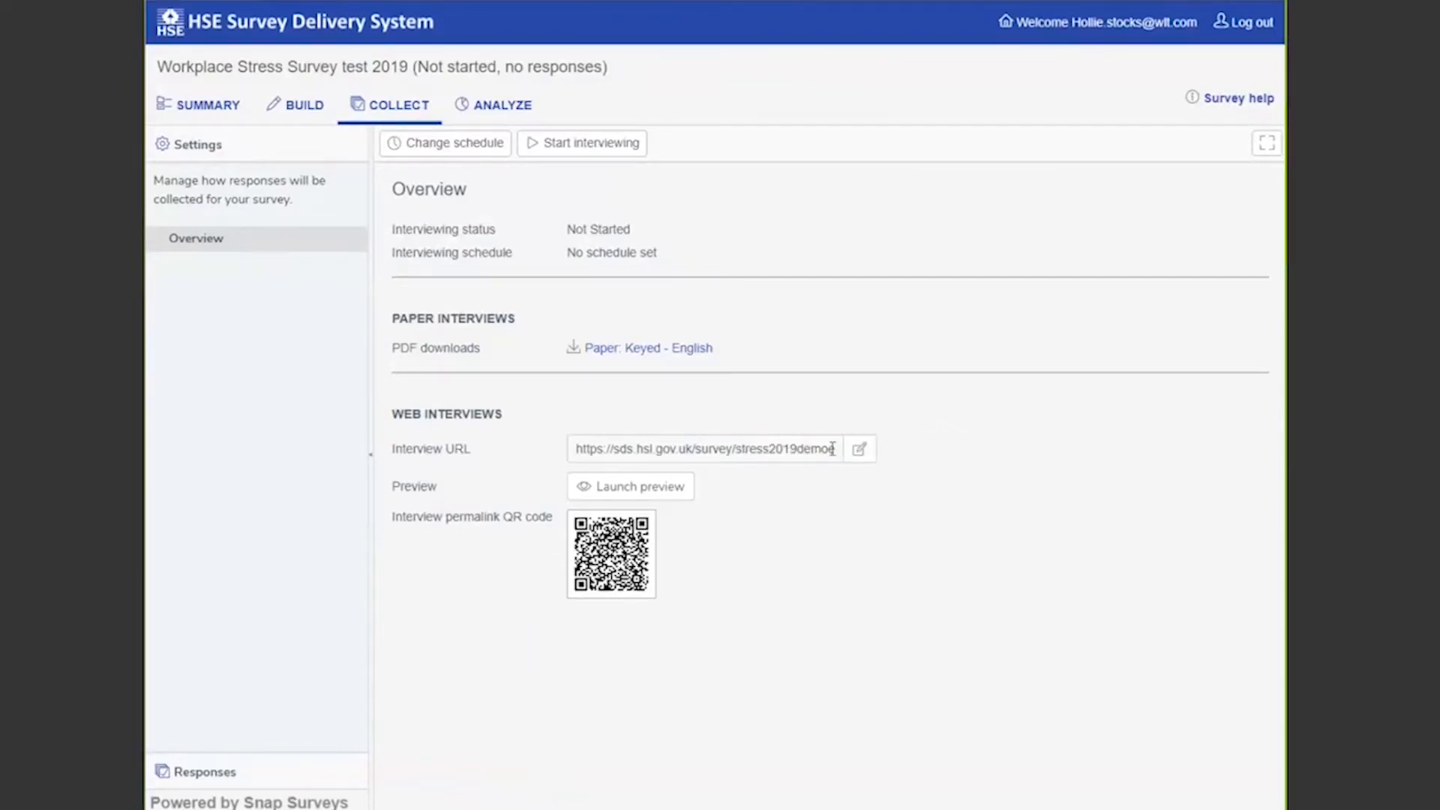
pyautogui.tripleClick(704, 448)
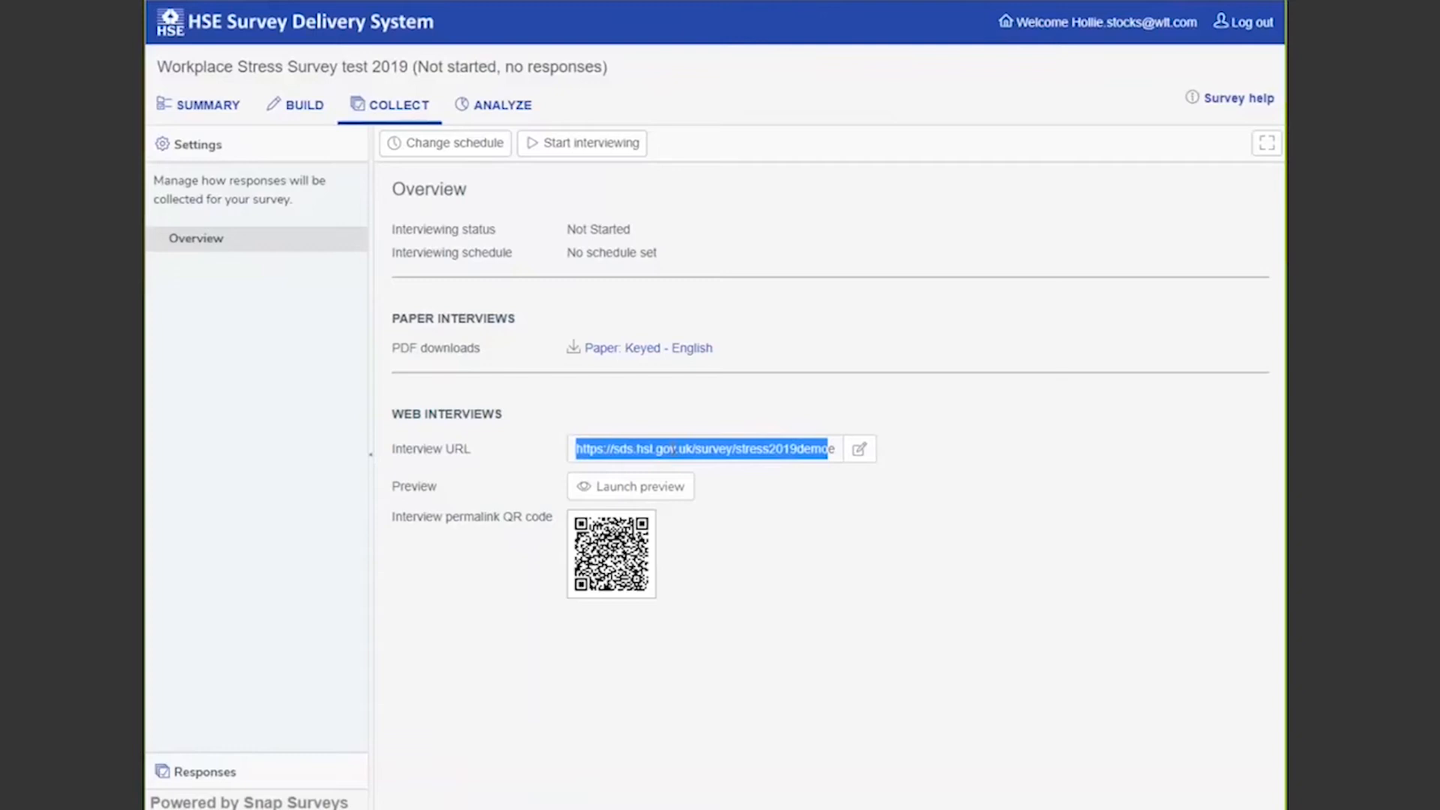
pyautogui.moveTo(727, 491)
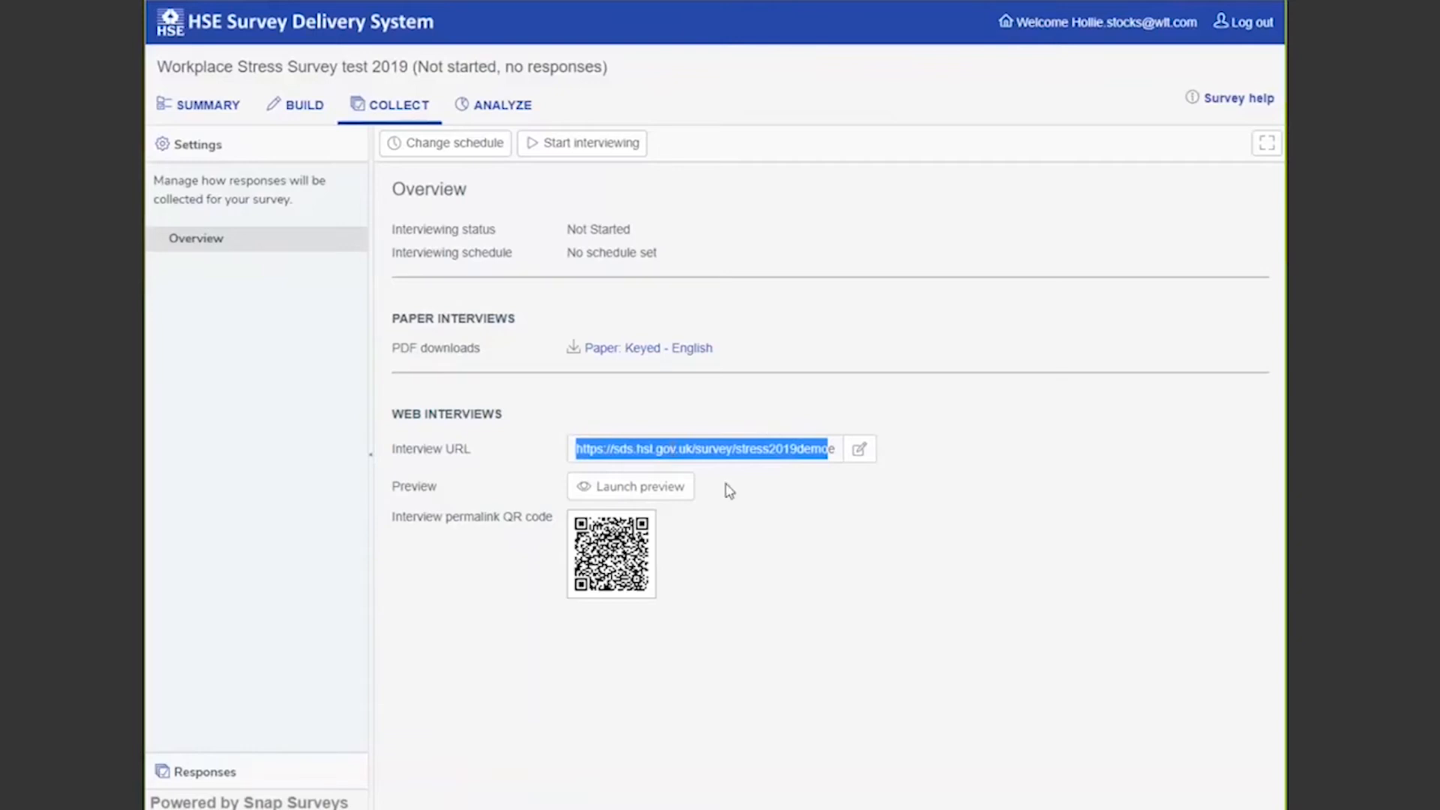
pyautogui.moveTo(610, 564)
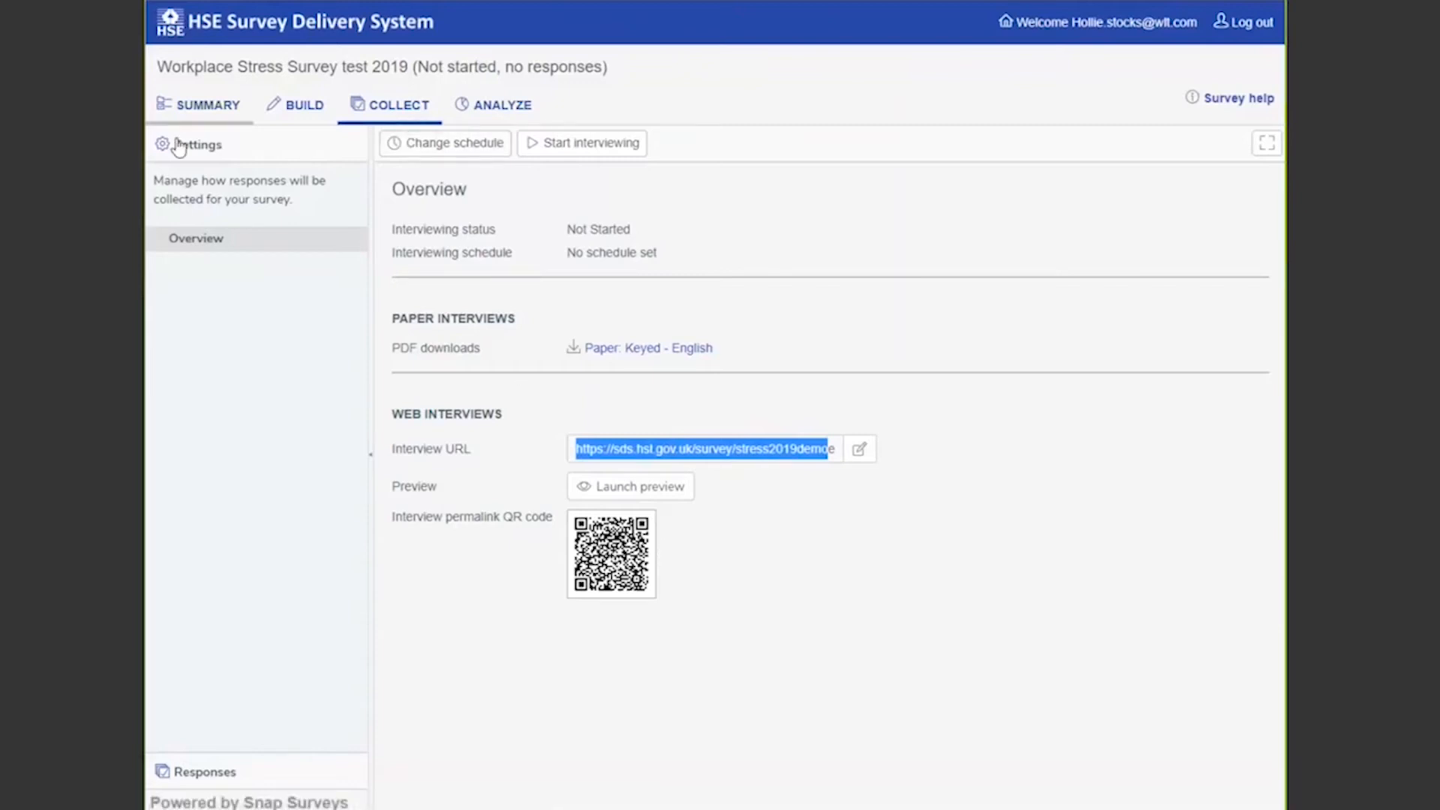
pyautogui.moveTo(610, 552)
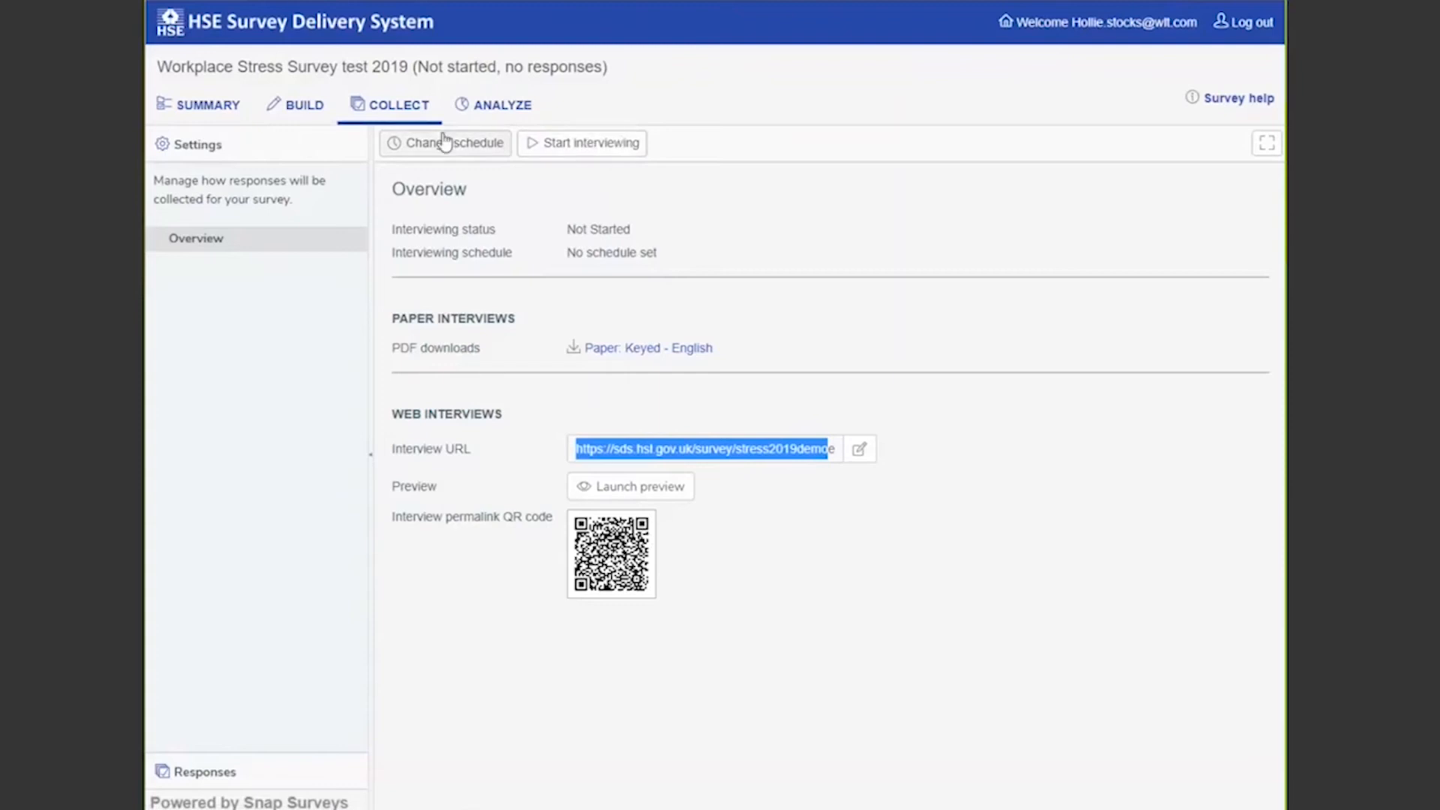
pyautogui.click(445, 143)
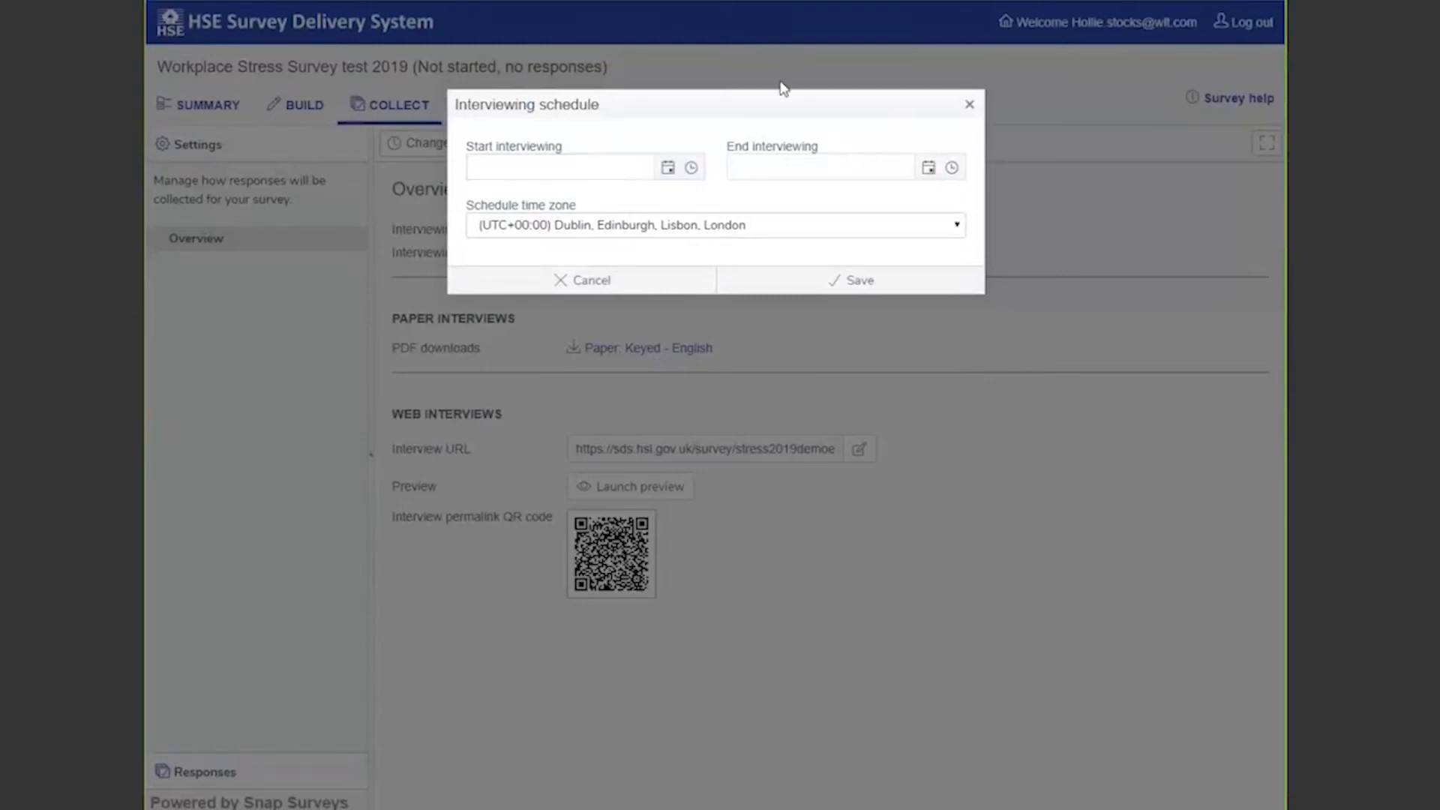
pyautogui.click(581, 280)
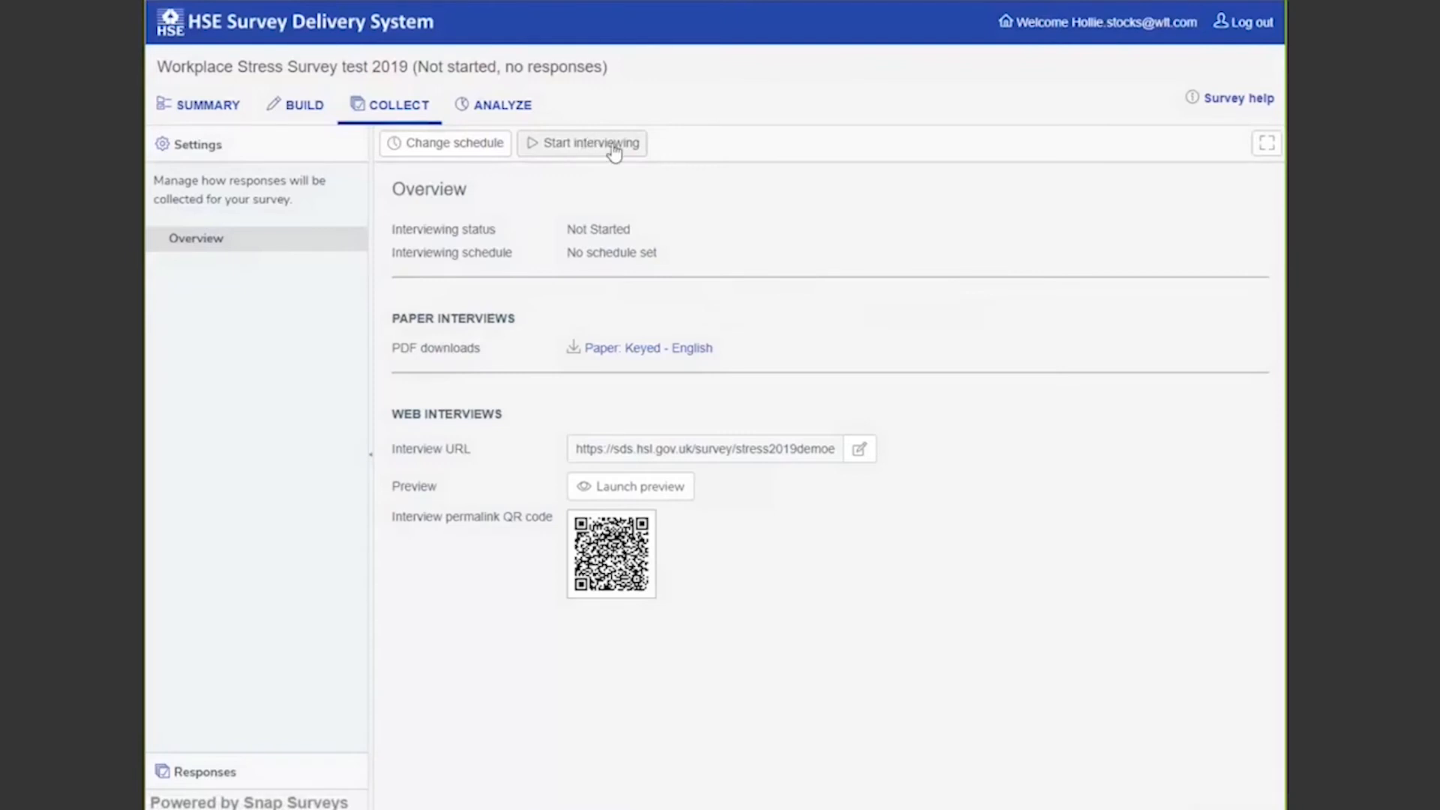
pyautogui.moveTo(497, 364)
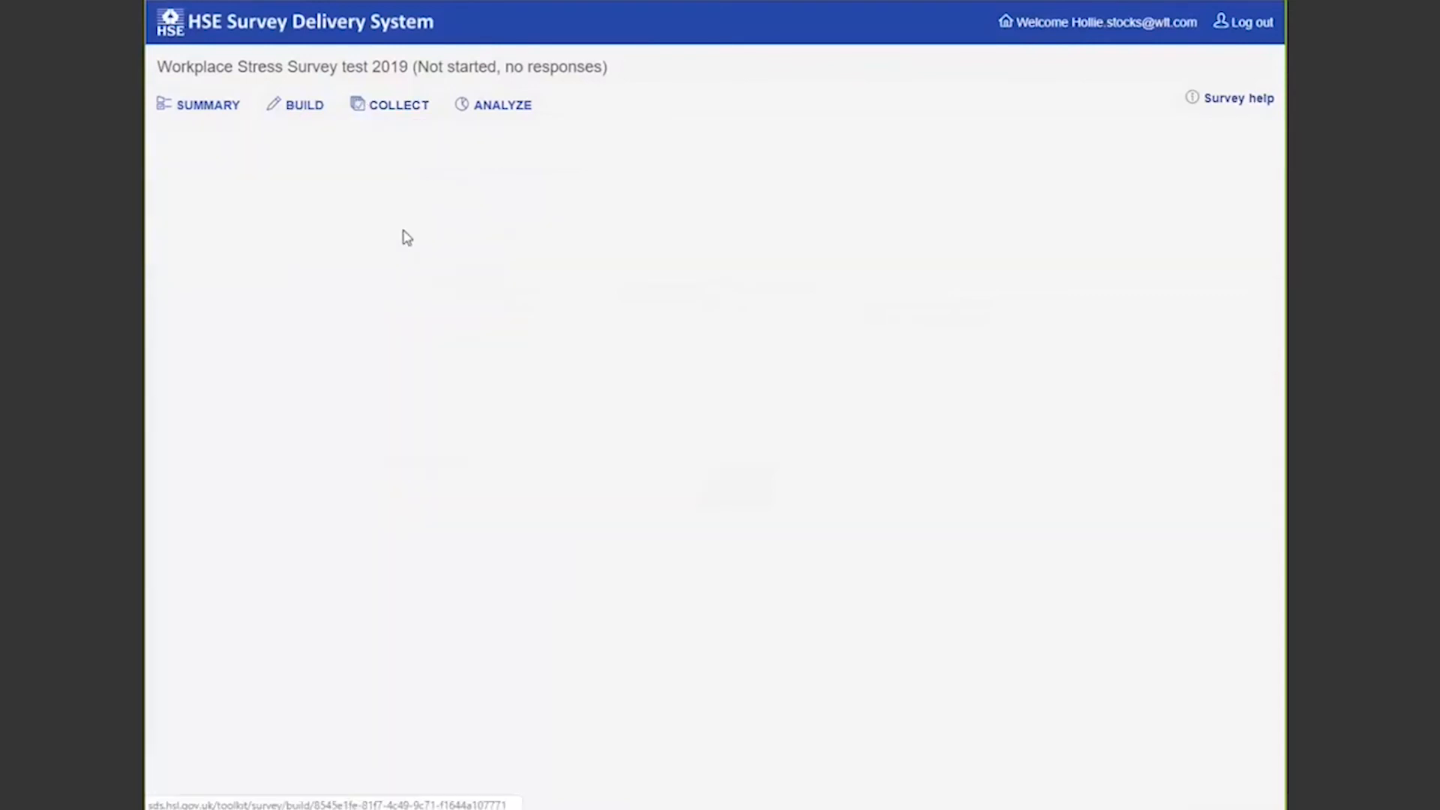
# View the Stress Indicator Tool Guide's best-practice tips and Plan–Build–Collect–Analyze cycle diagram.
pyautogui.click(303, 104)
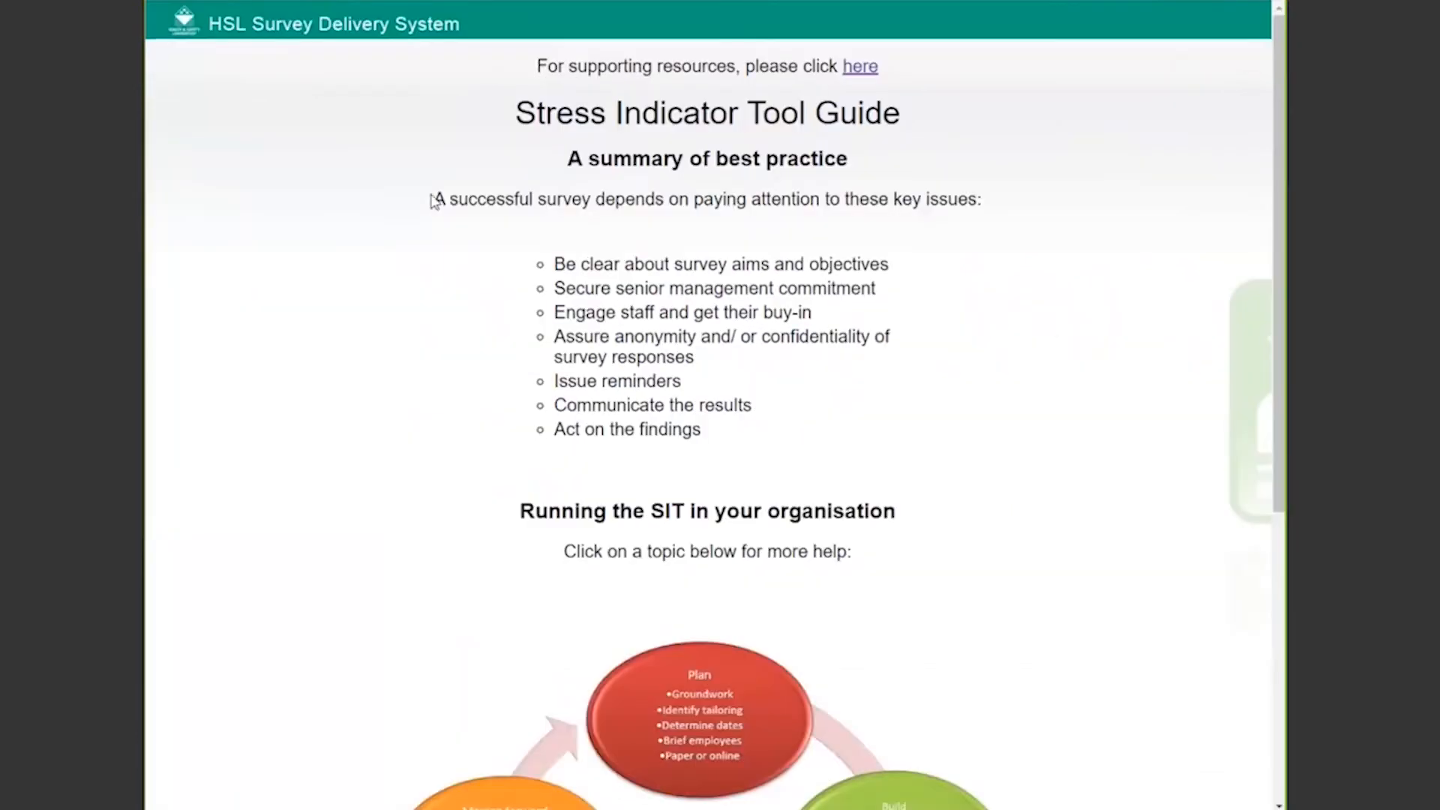
pyautogui.click(694, 720)
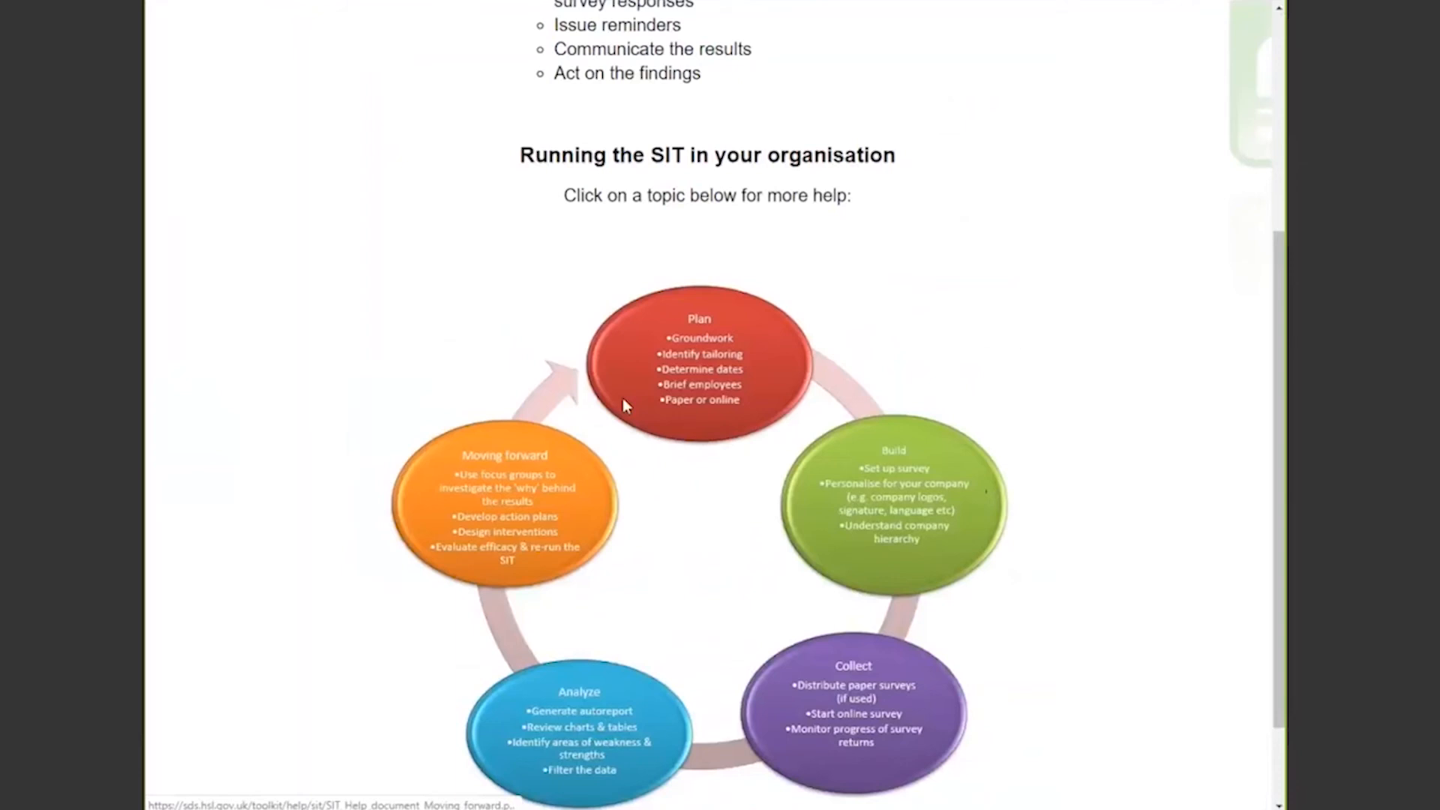
pyautogui.moveTo(820, 348)
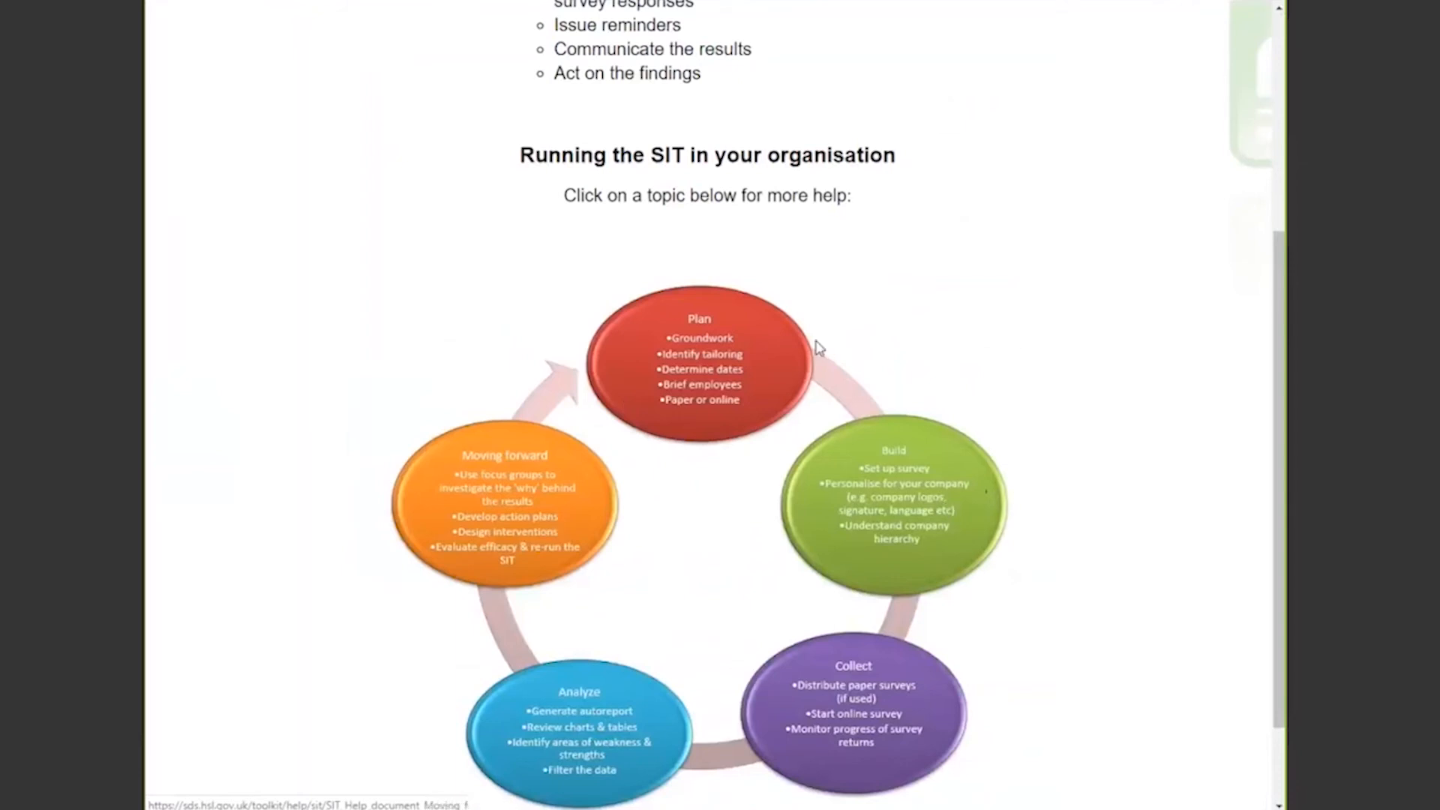
pyautogui.scroll(3)
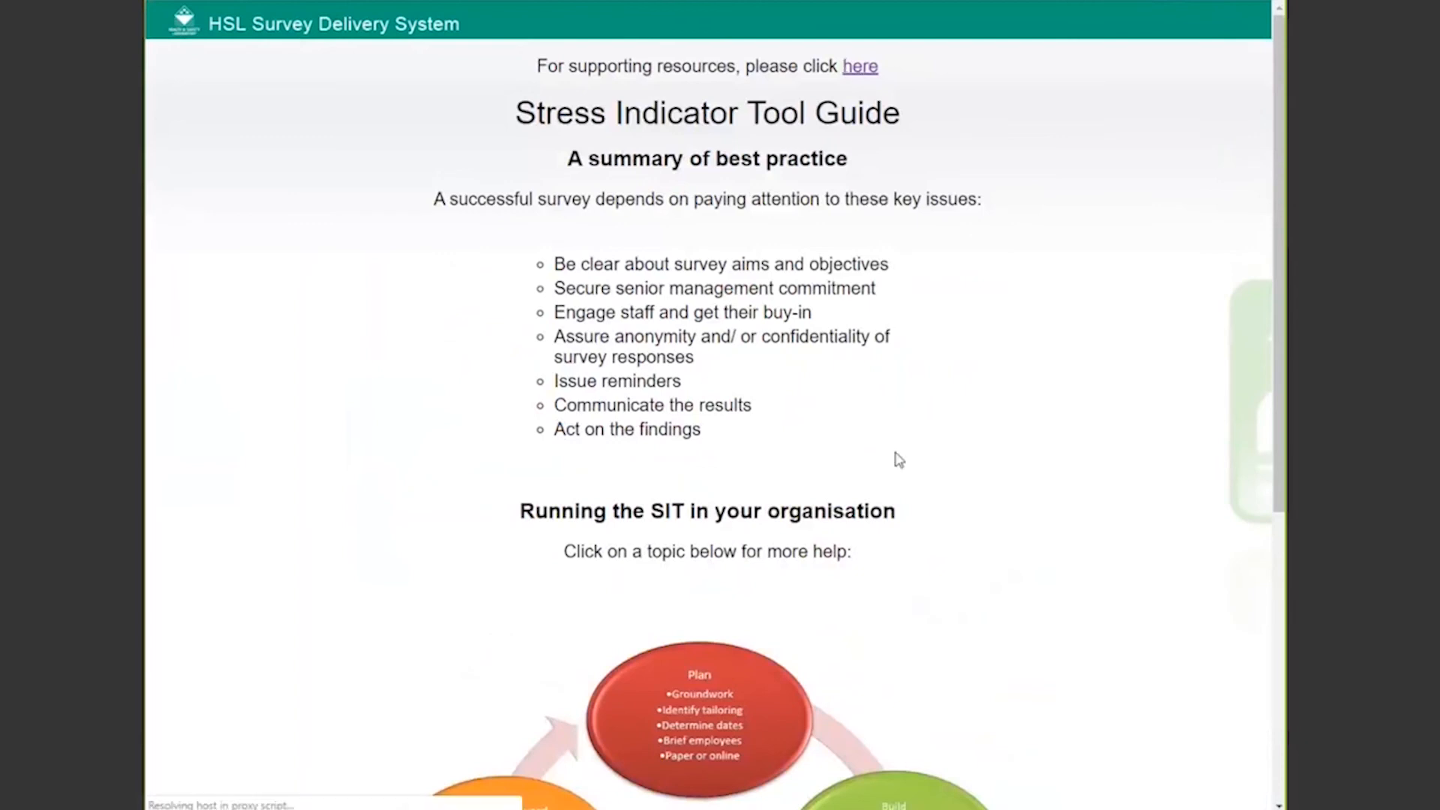
# Browse the HSE Books resources page listing downloadable checklists, intranet pages, posters and flyers.
pyautogui.click(859, 66)
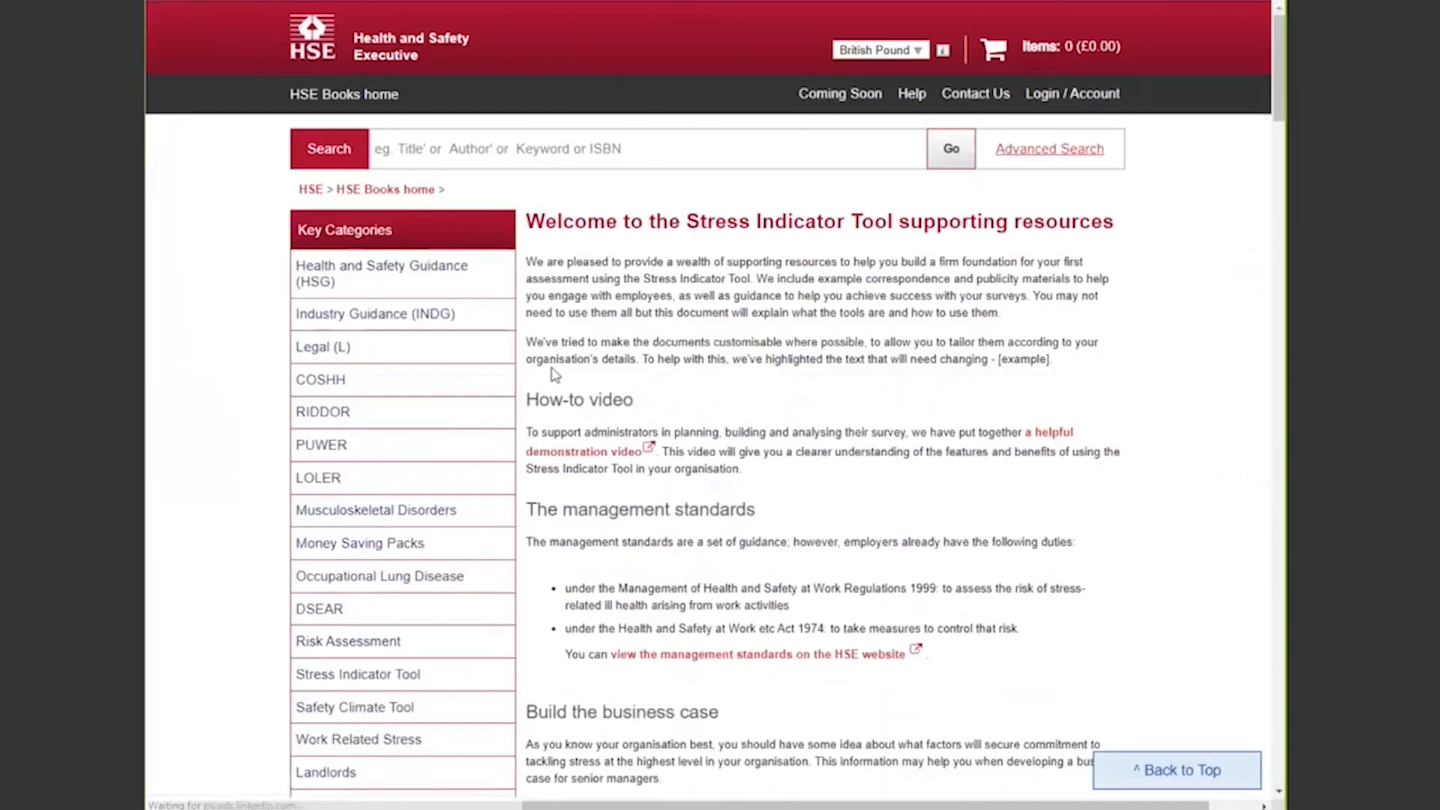
pyautogui.moveTo(927, 387)
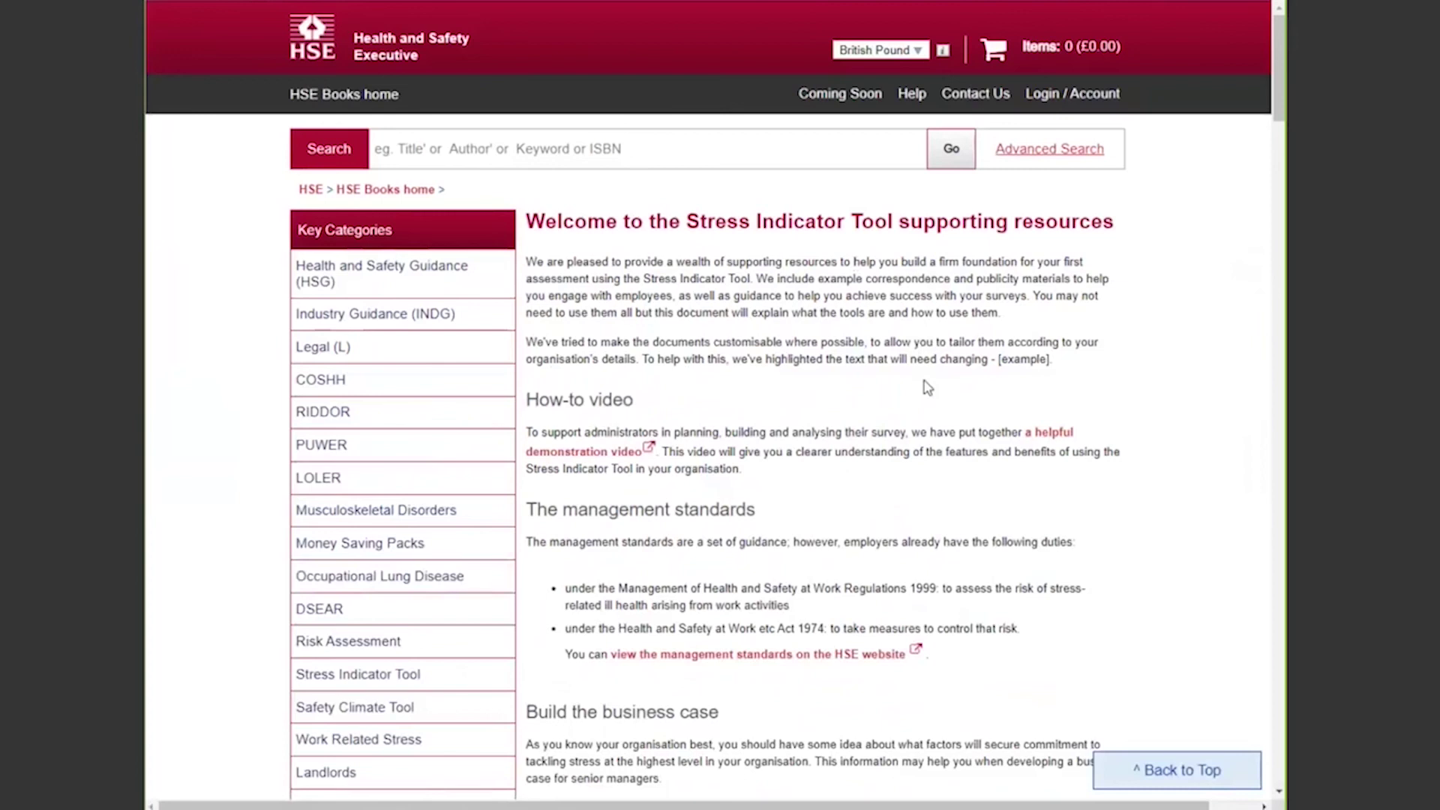
pyautogui.scroll(-3)
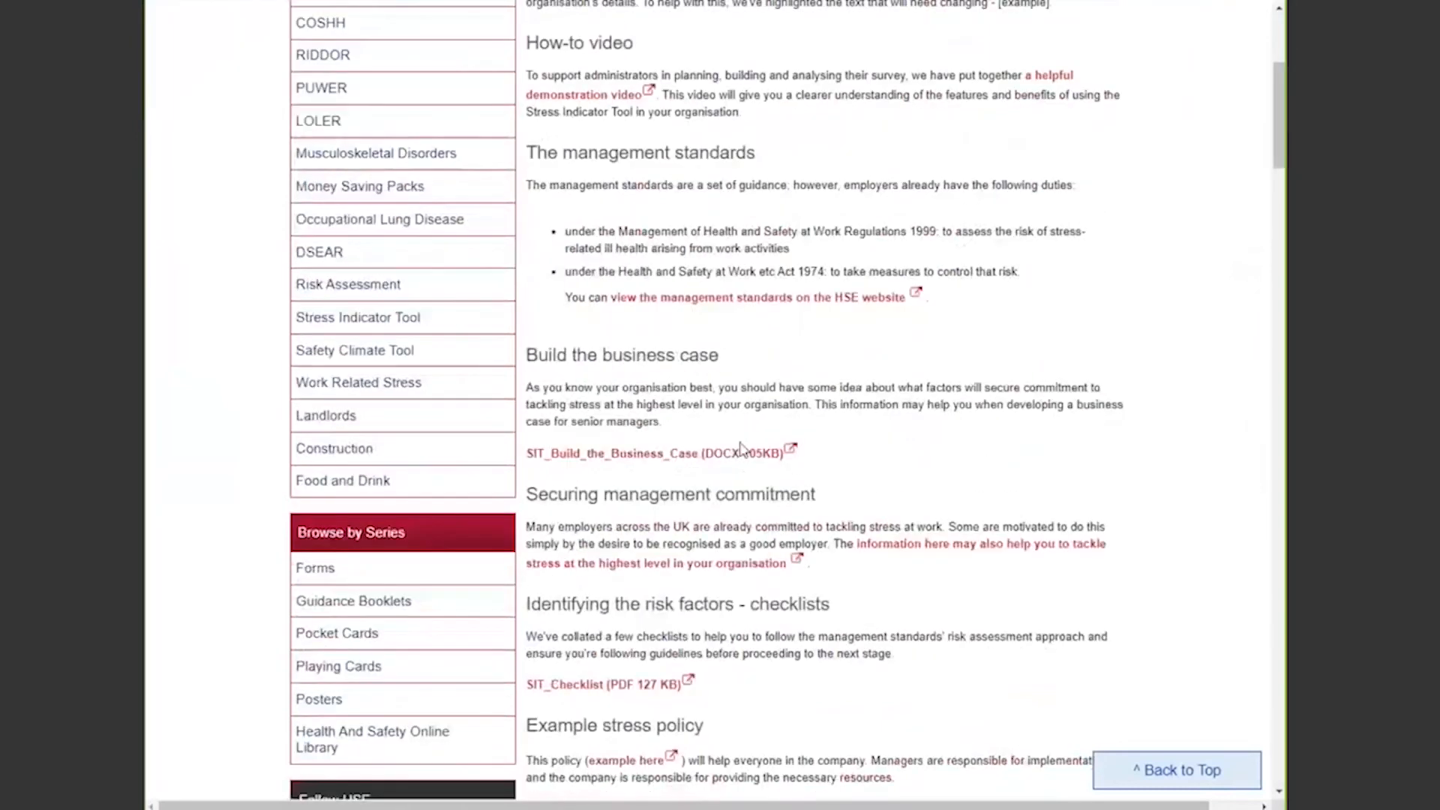
pyautogui.moveTo(649, 465)
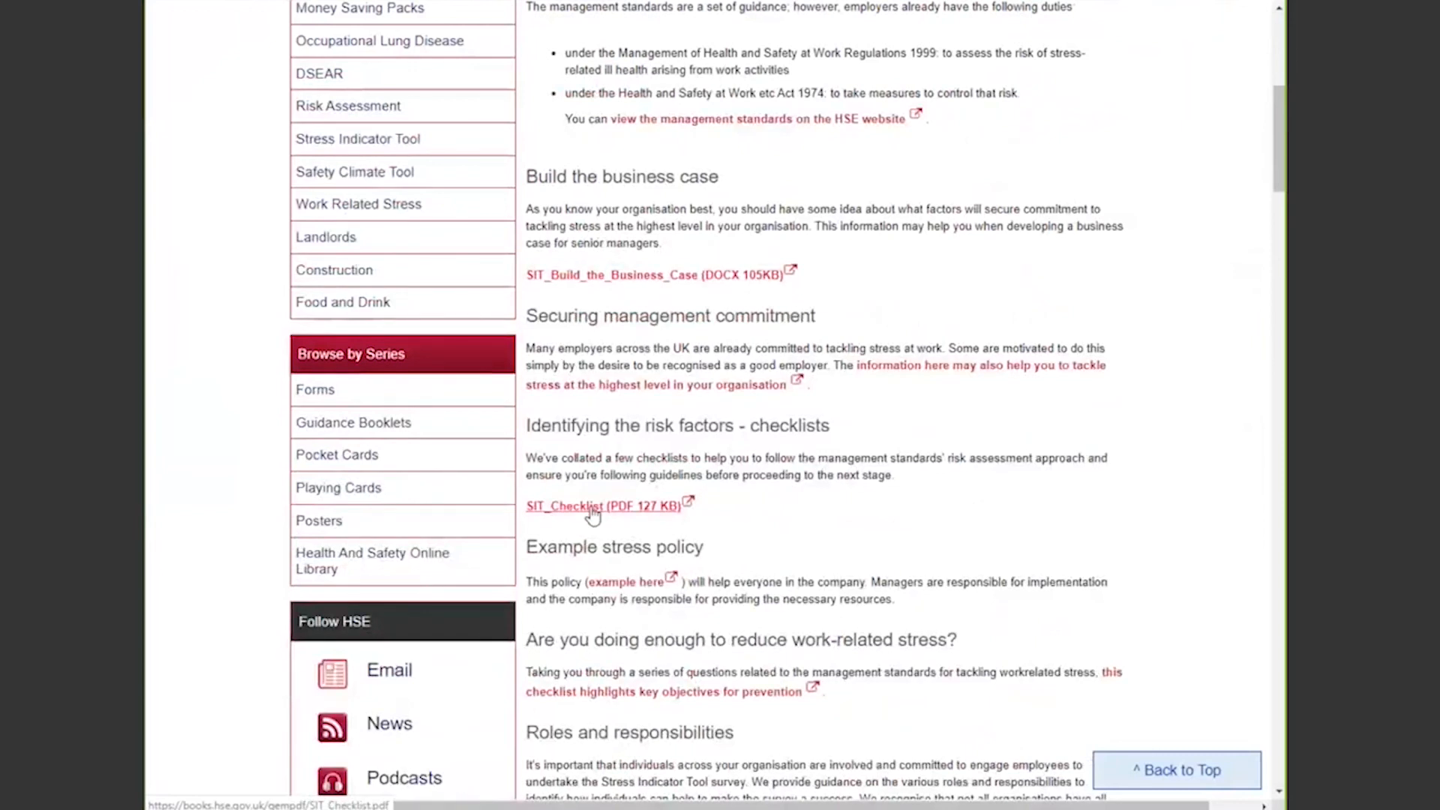
pyautogui.scroll(-3)
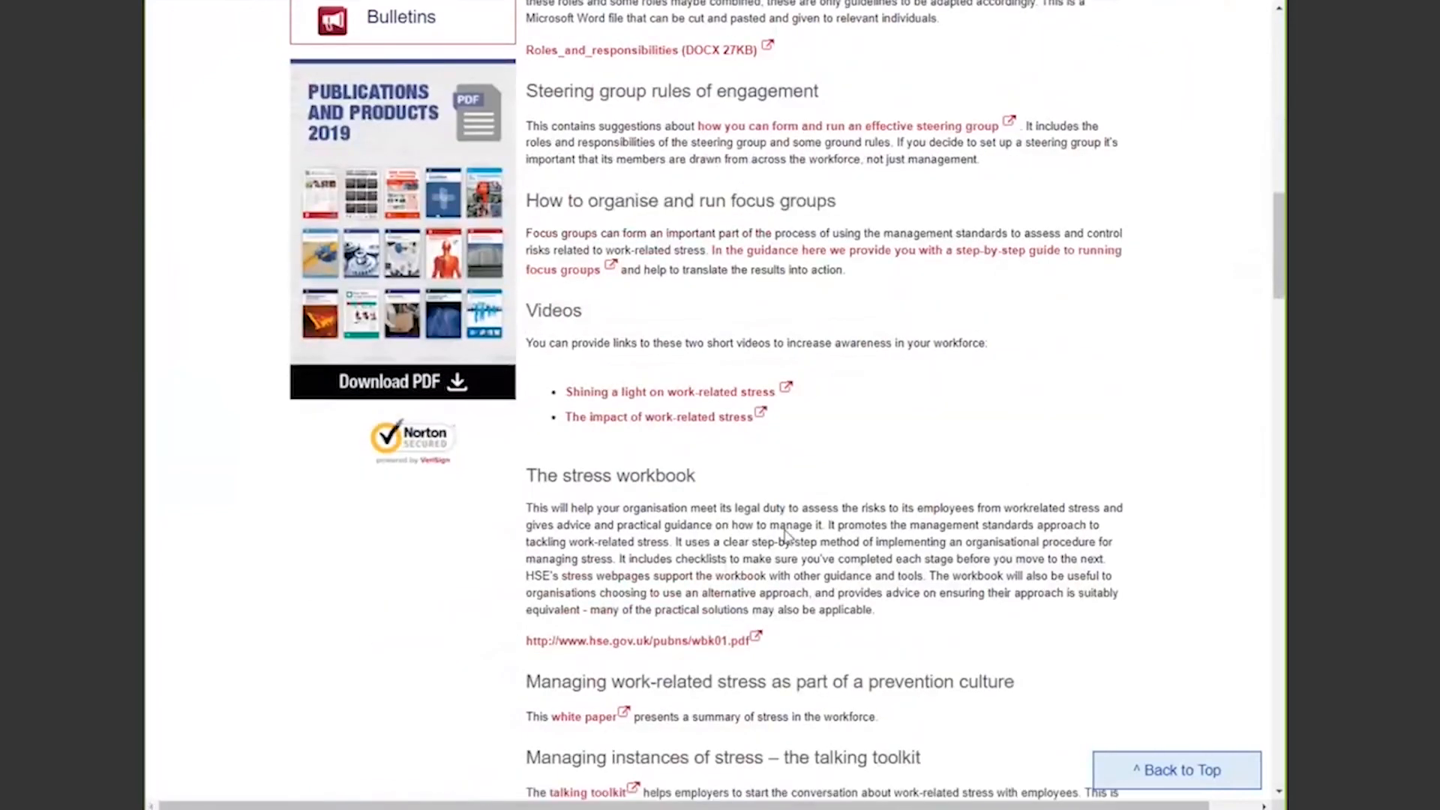
pyautogui.scroll(-3)
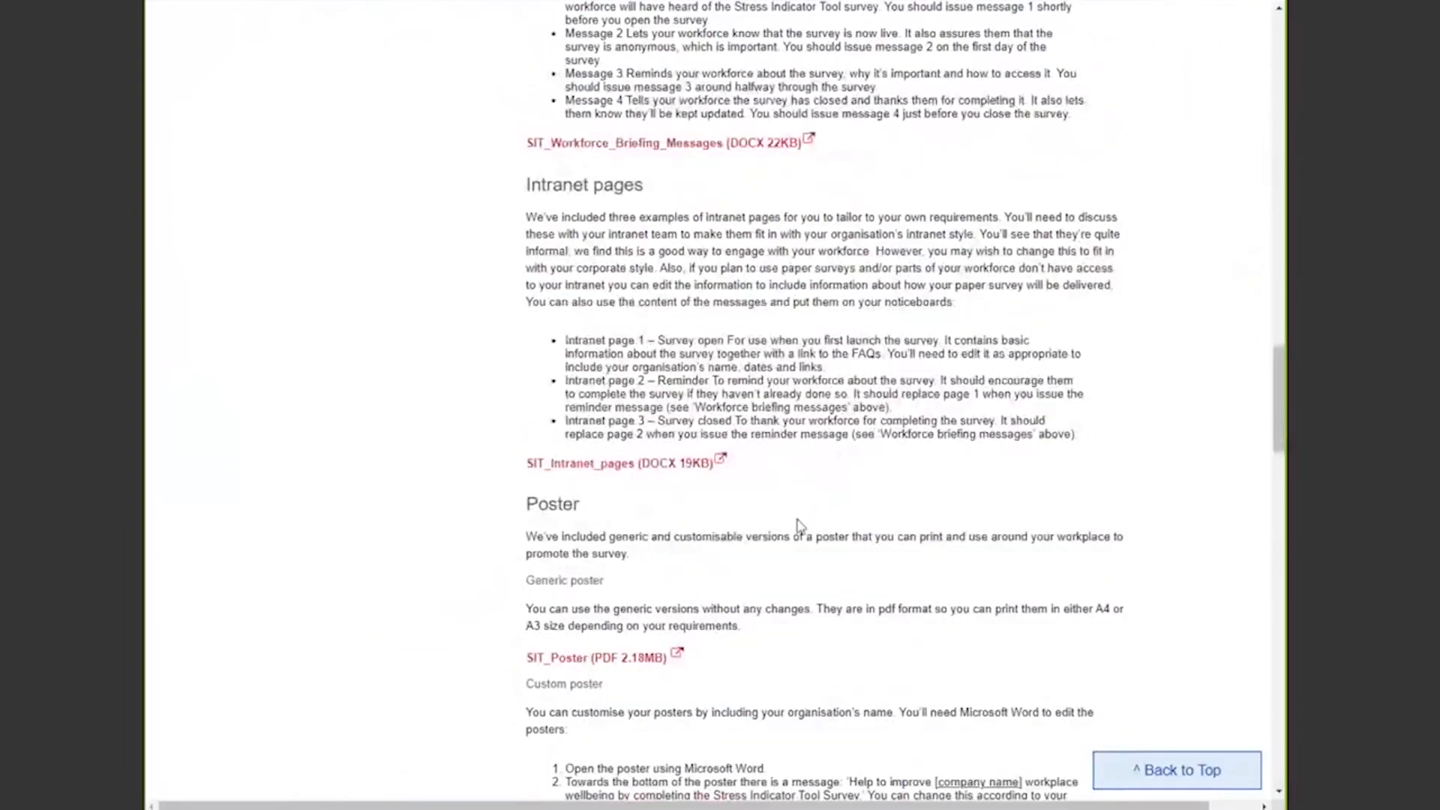
pyautogui.scroll(-3)
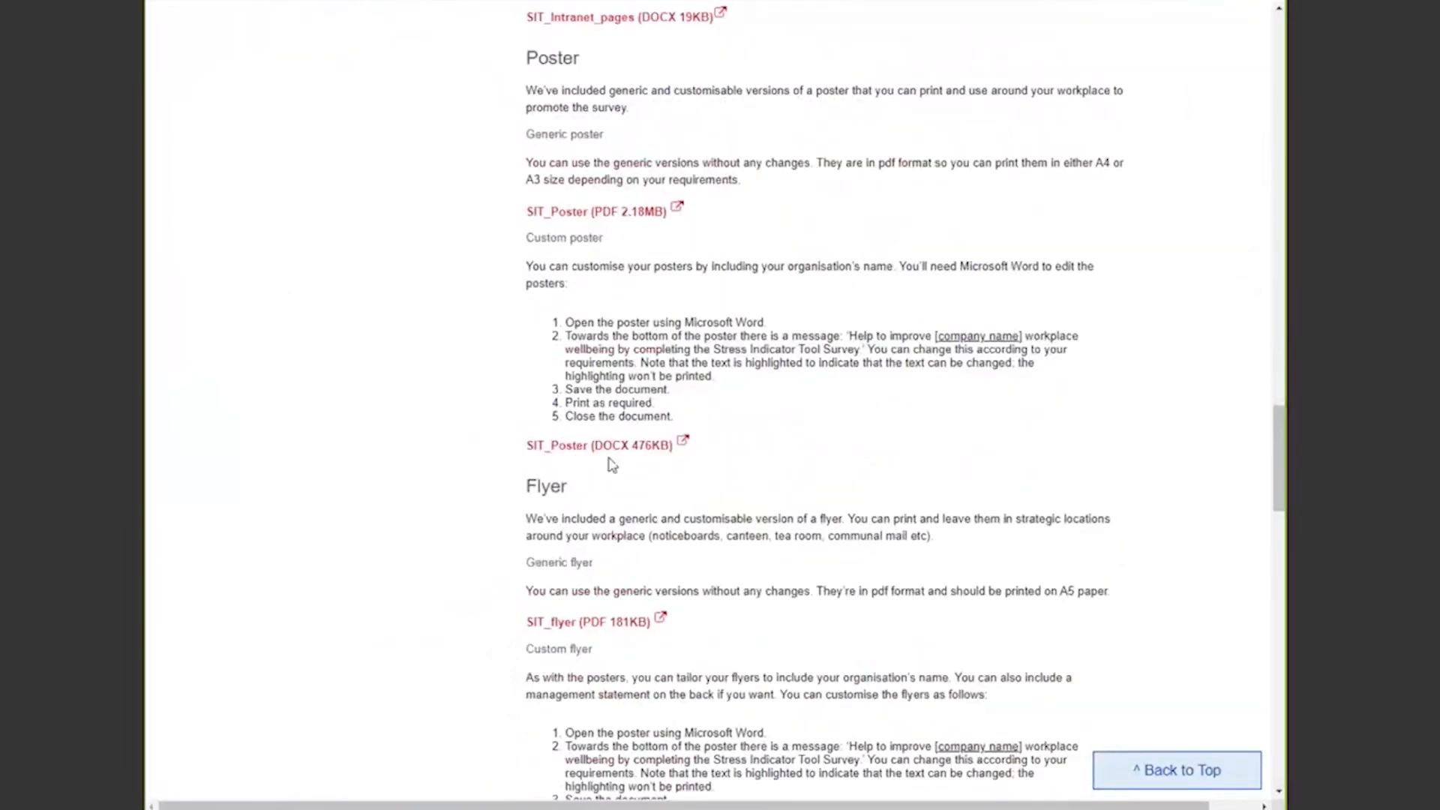
pyautogui.moveTo(620, 455)
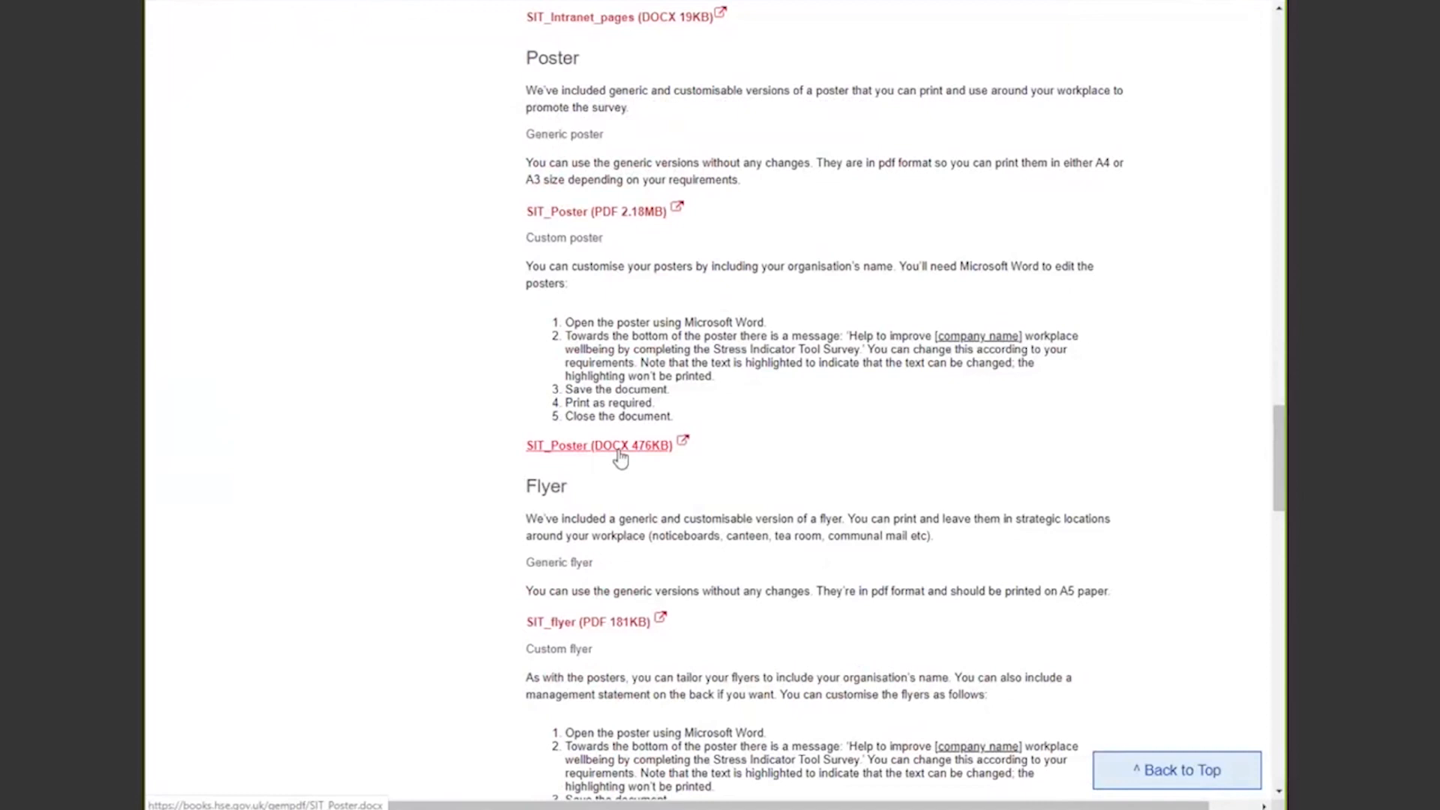